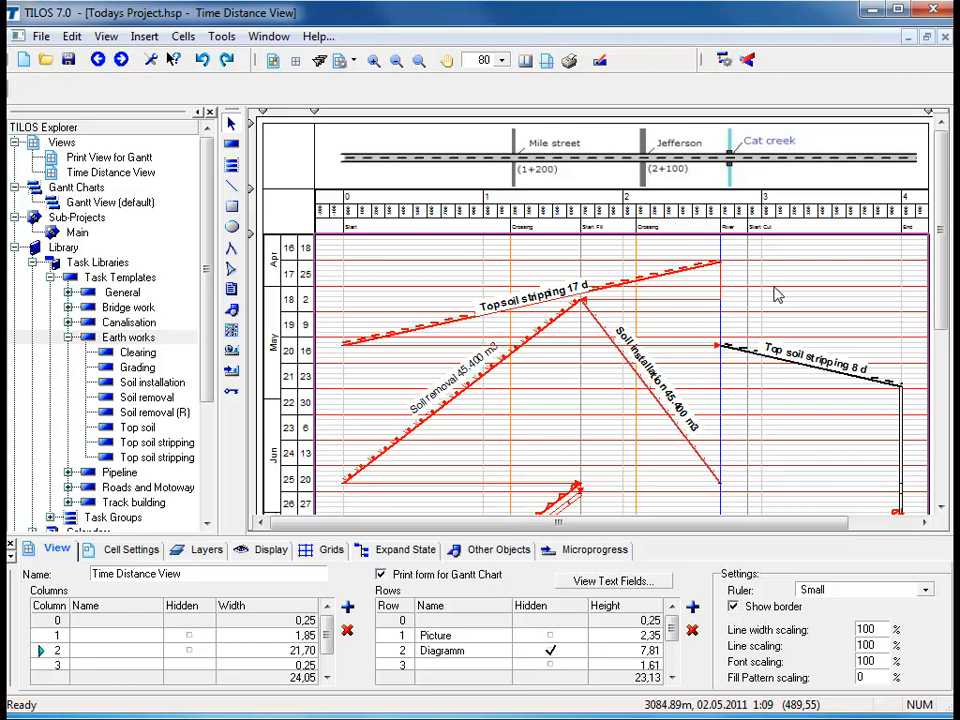
mouse_move(705, 288)
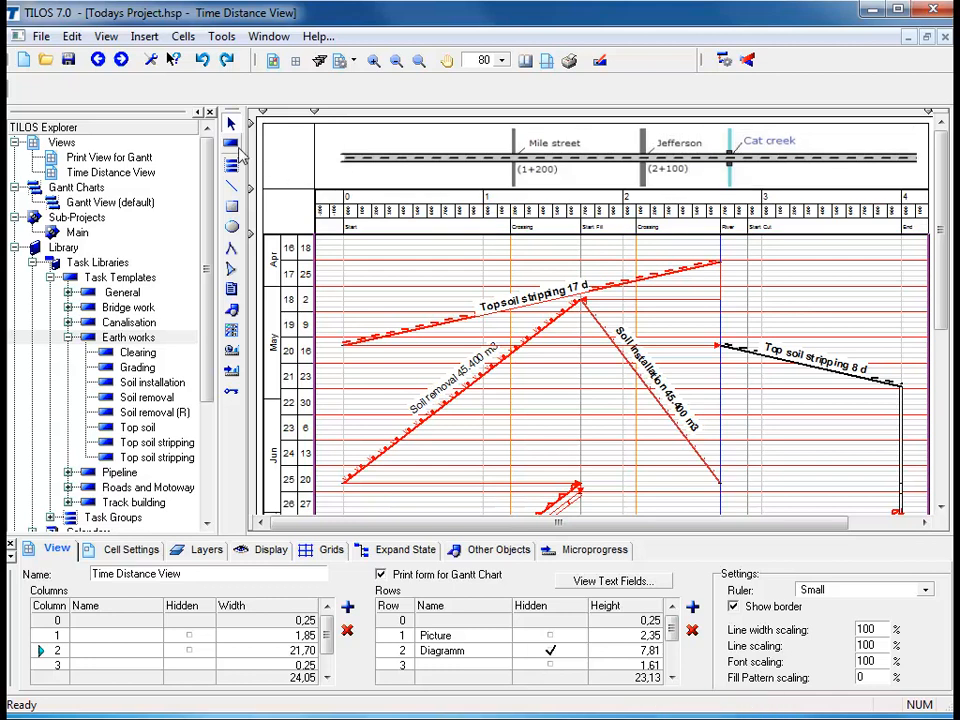
mouse_move(232, 143)
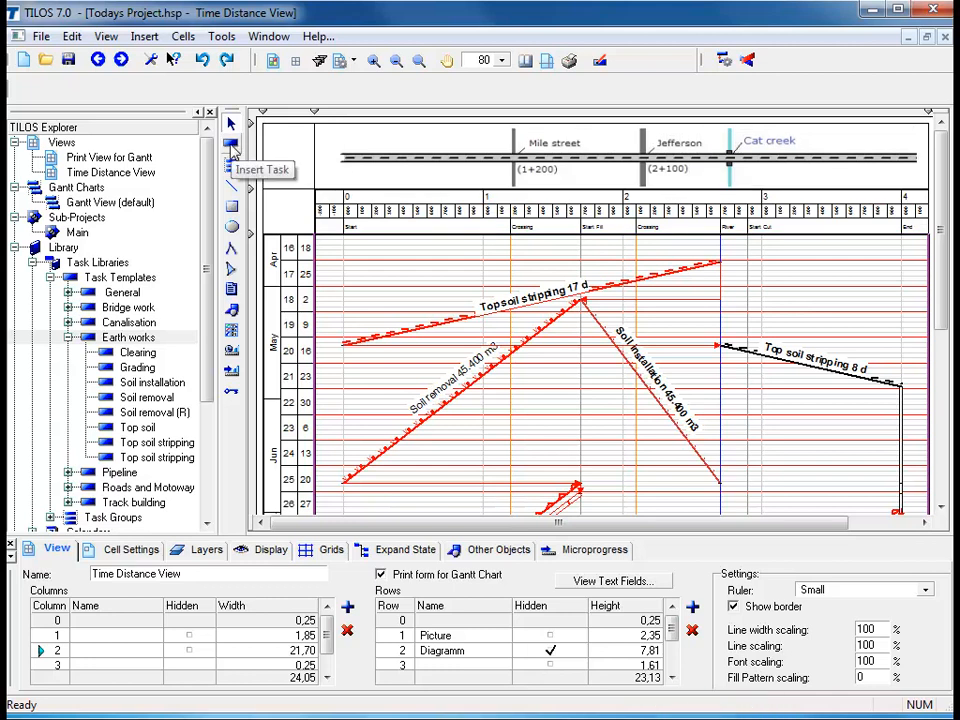
Activate Insert Task and choose the Culvert template from the Canalisation library
click(231, 152)
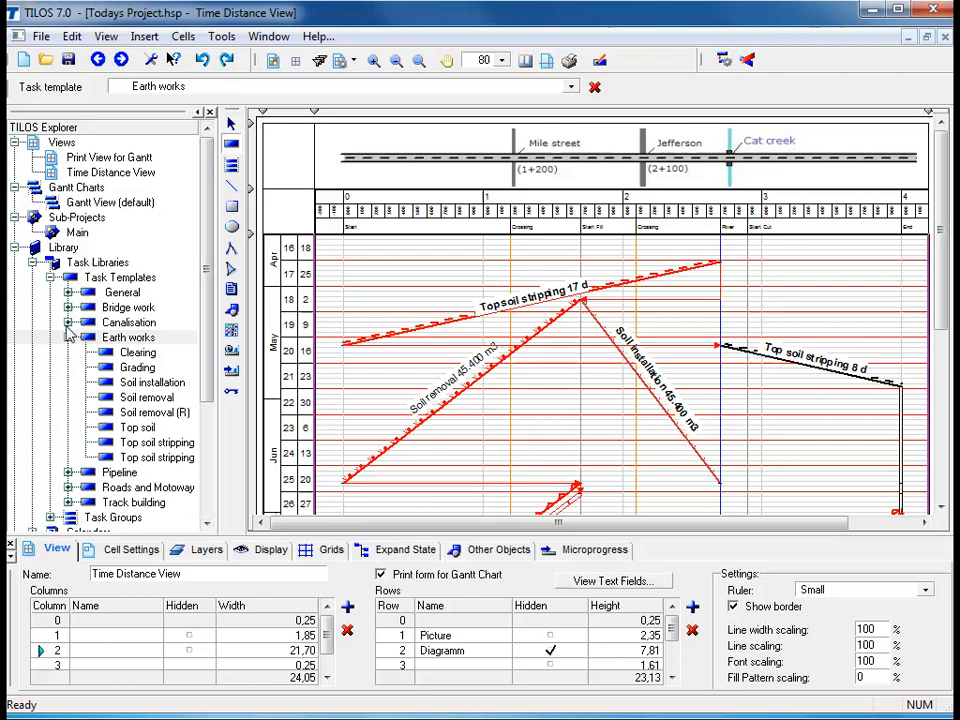
click(69, 322)
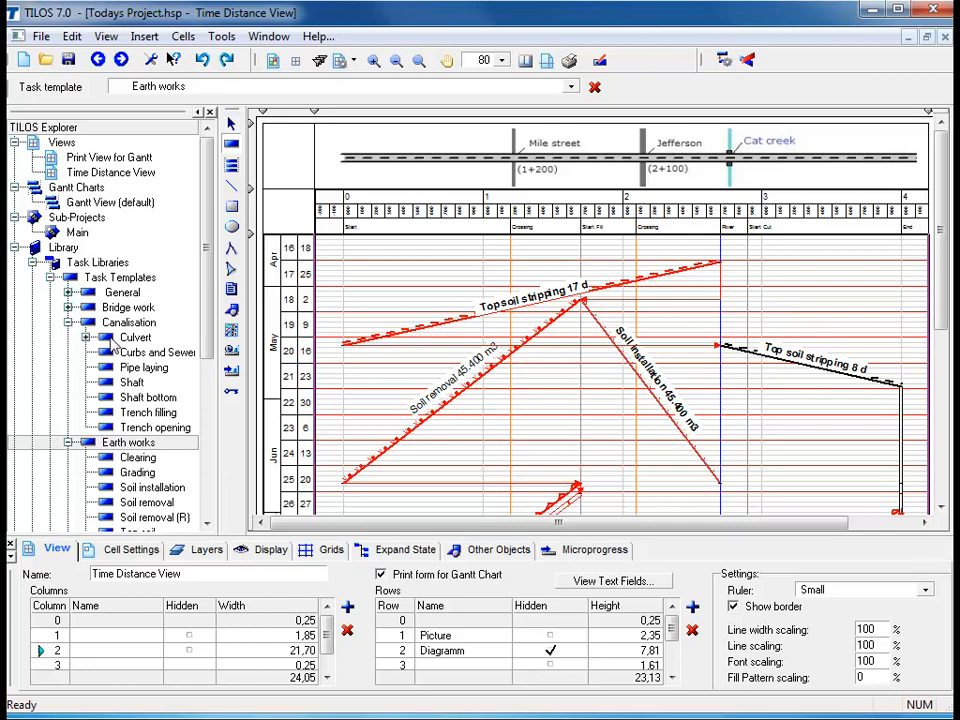
click(135, 337)
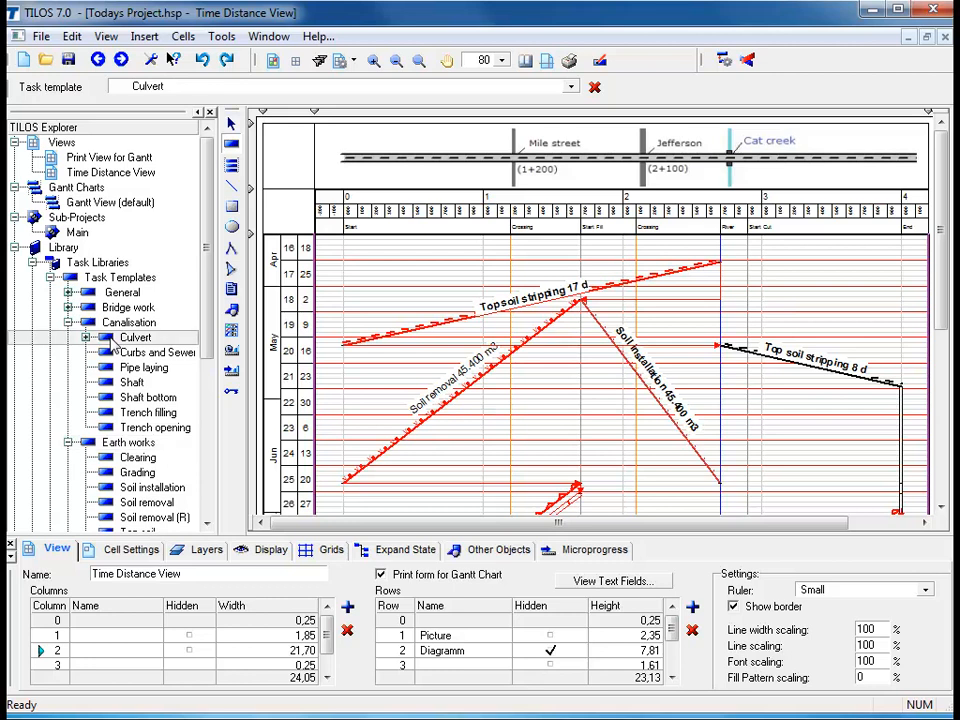
mouse_move(505, 335)
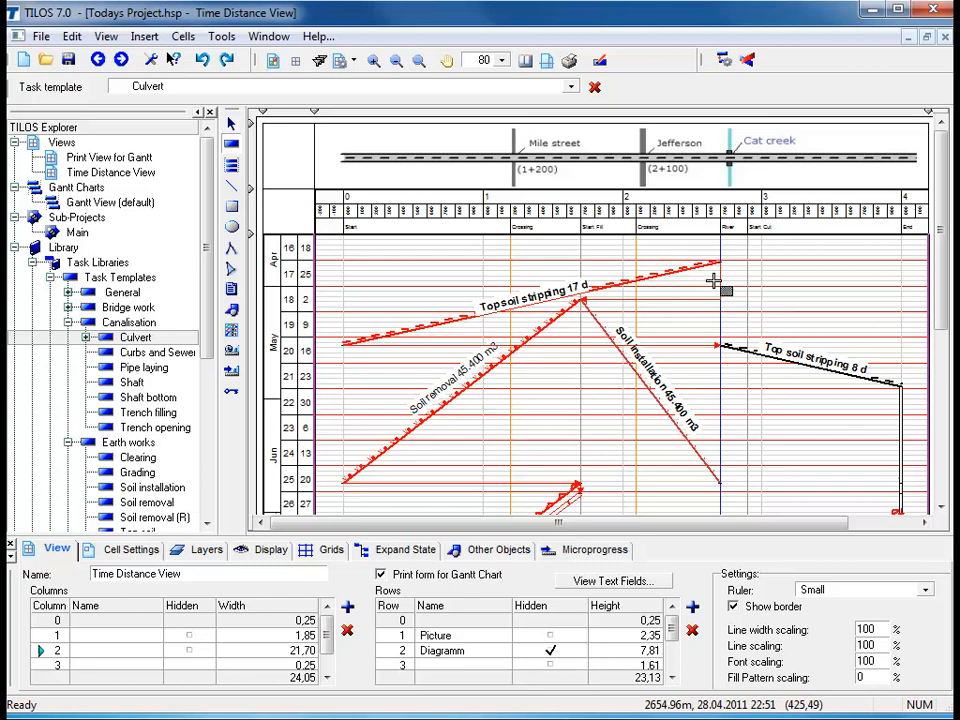
mouse_move(722, 282)
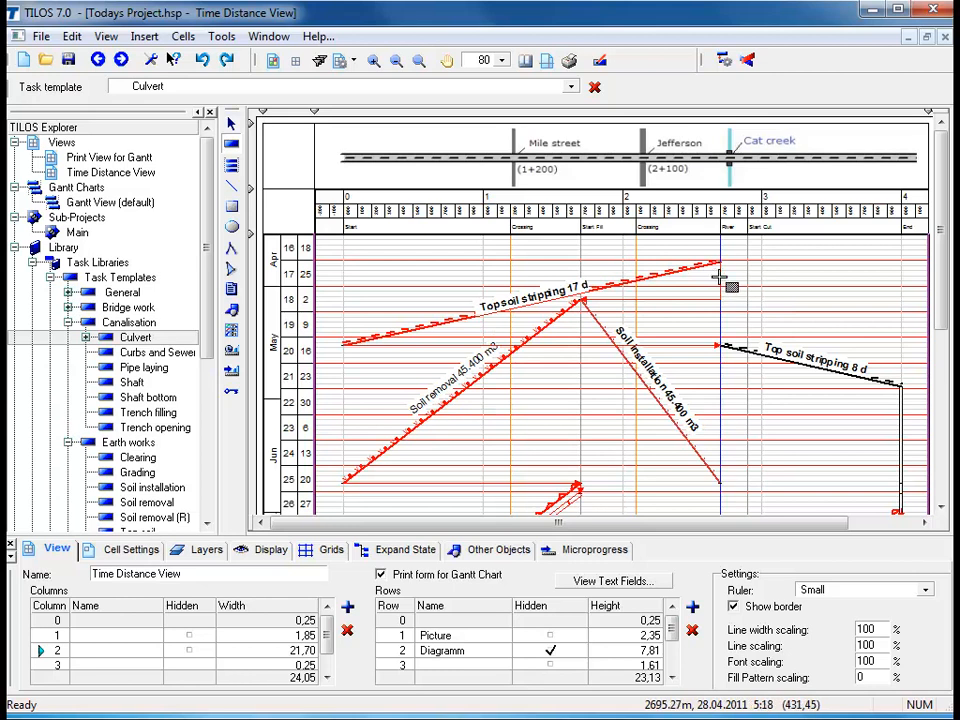
Draw the Culvert task at Cat creek, chainage 2.700–2.750, from 28.04.2011 to 14.06.2011 (34 days)
click(720, 265)
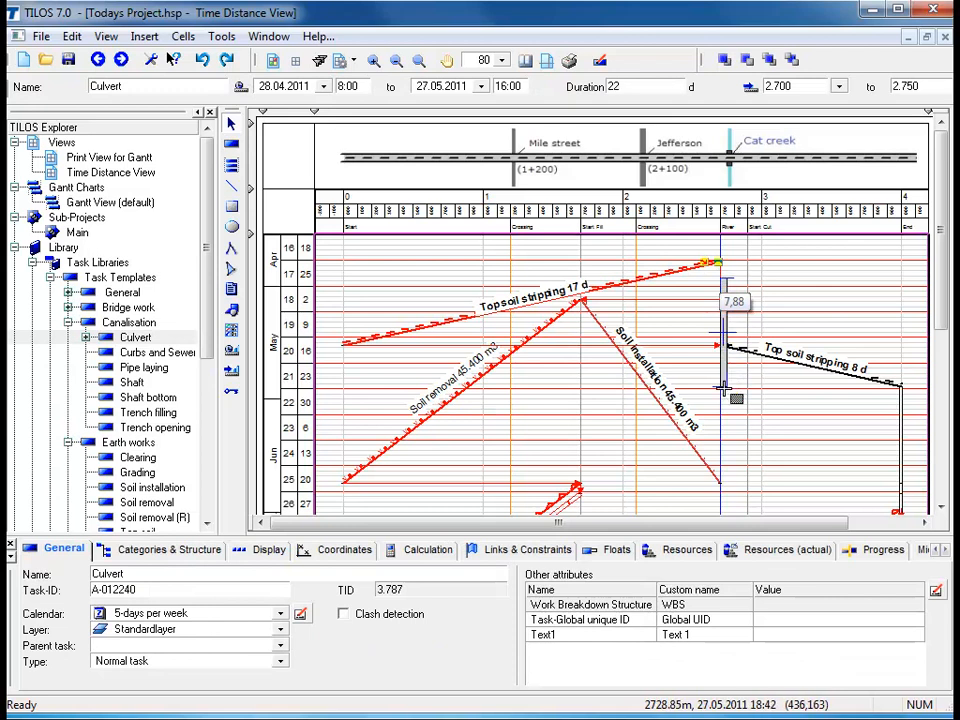
drag(735, 400, 735, 445)
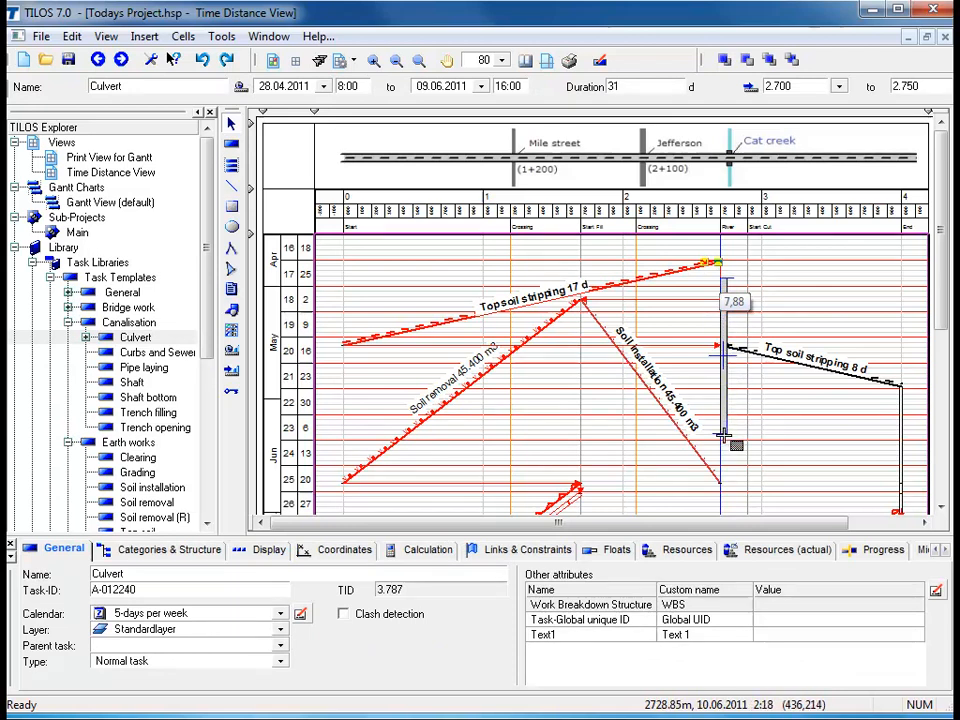
drag(723, 435, 723, 450)
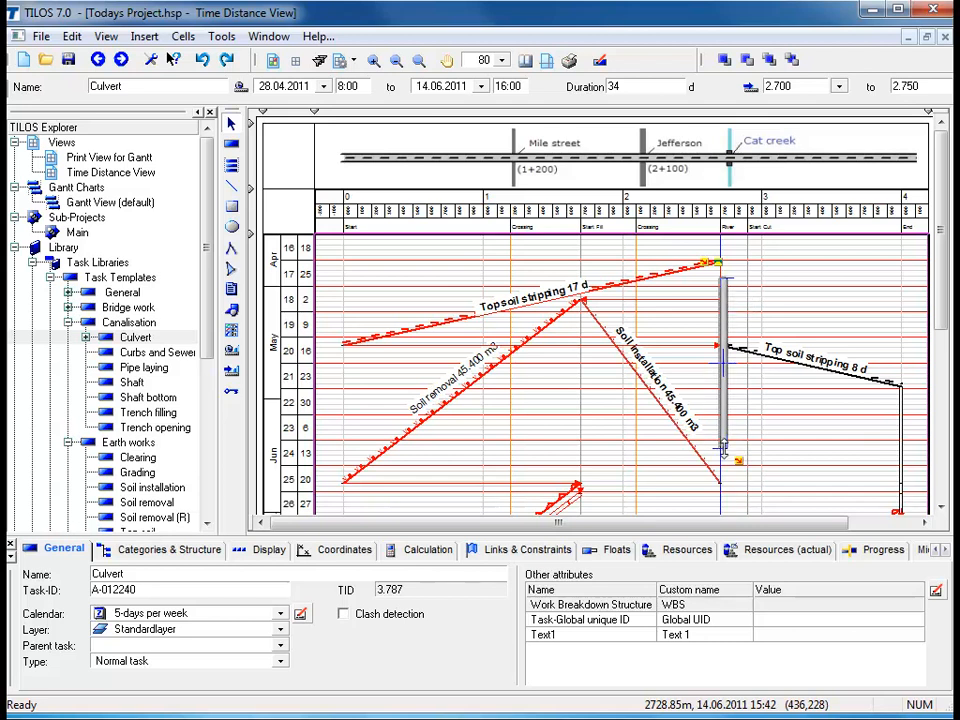
mouse_move(722, 450)
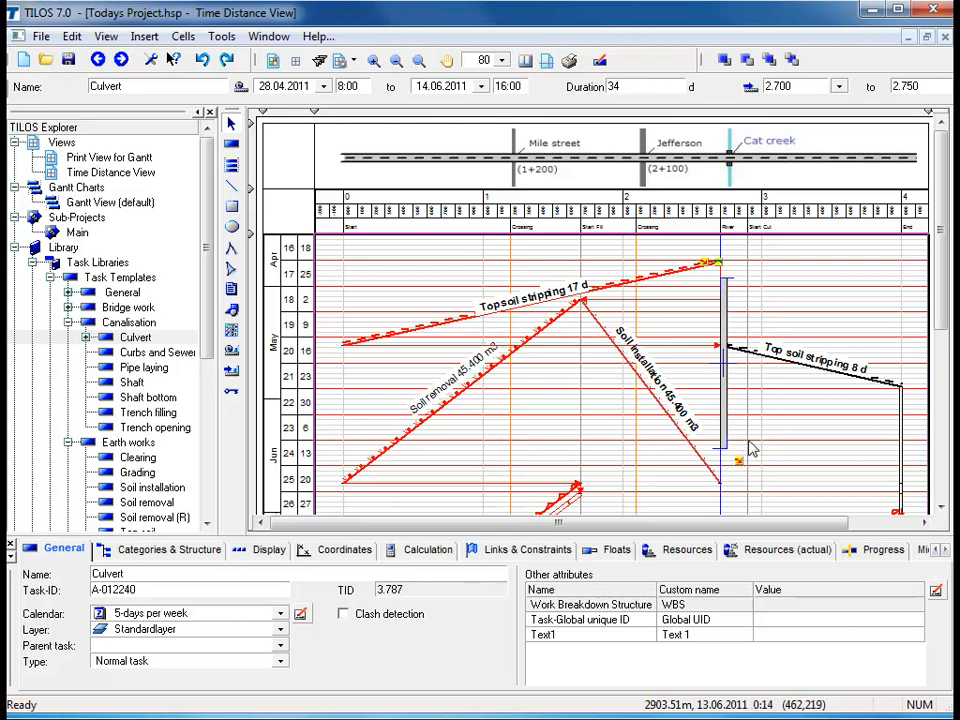
mouse_move(810, 304)
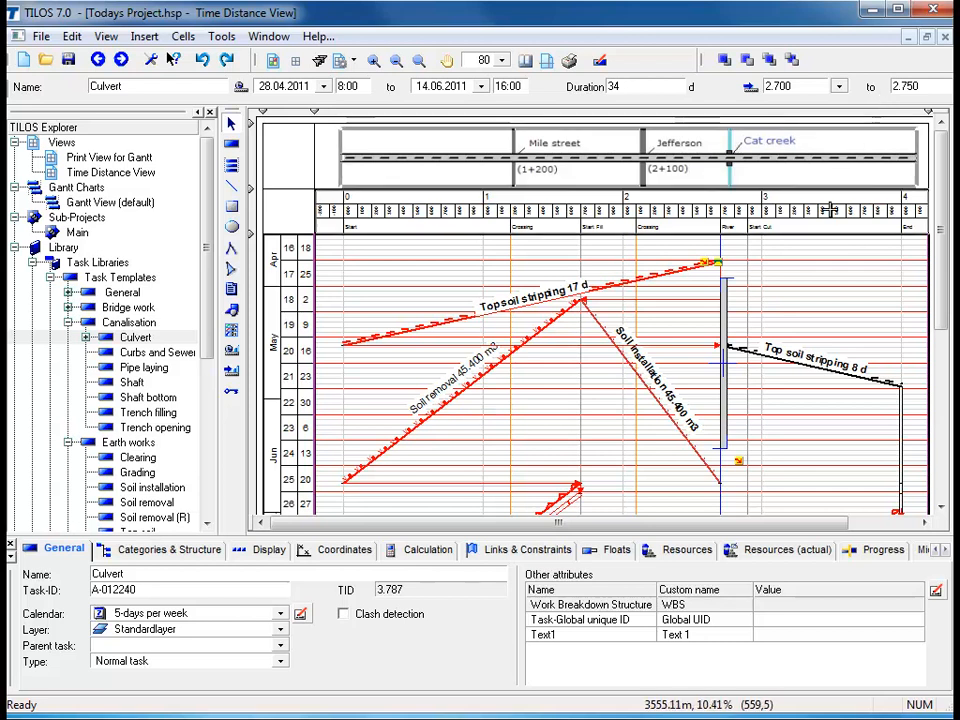
mouse_move(722, 350)
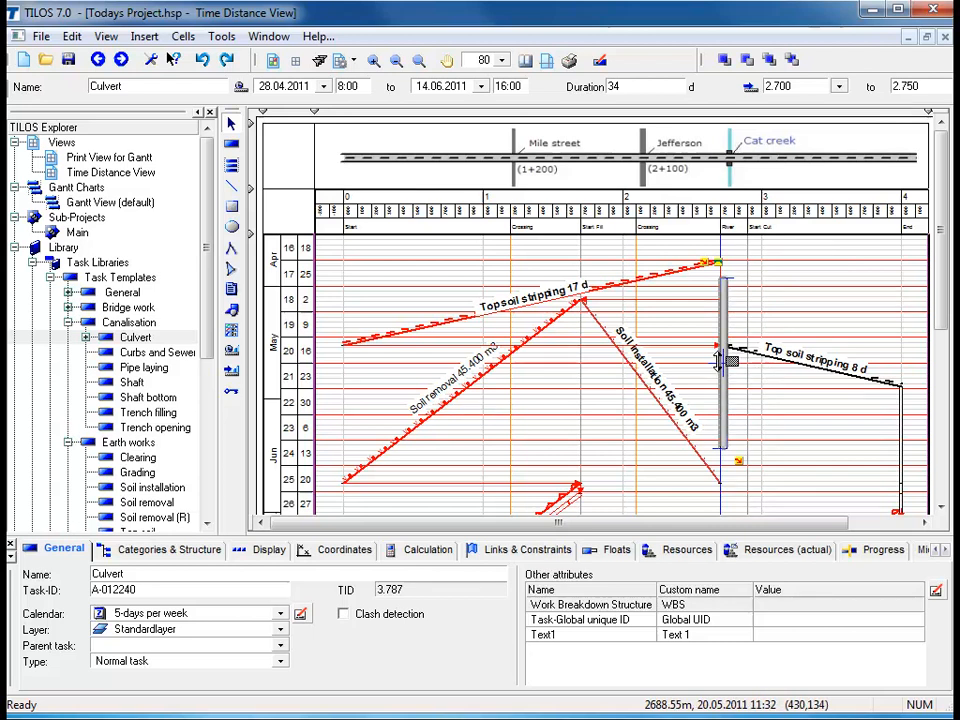
mouse_move(720, 365)
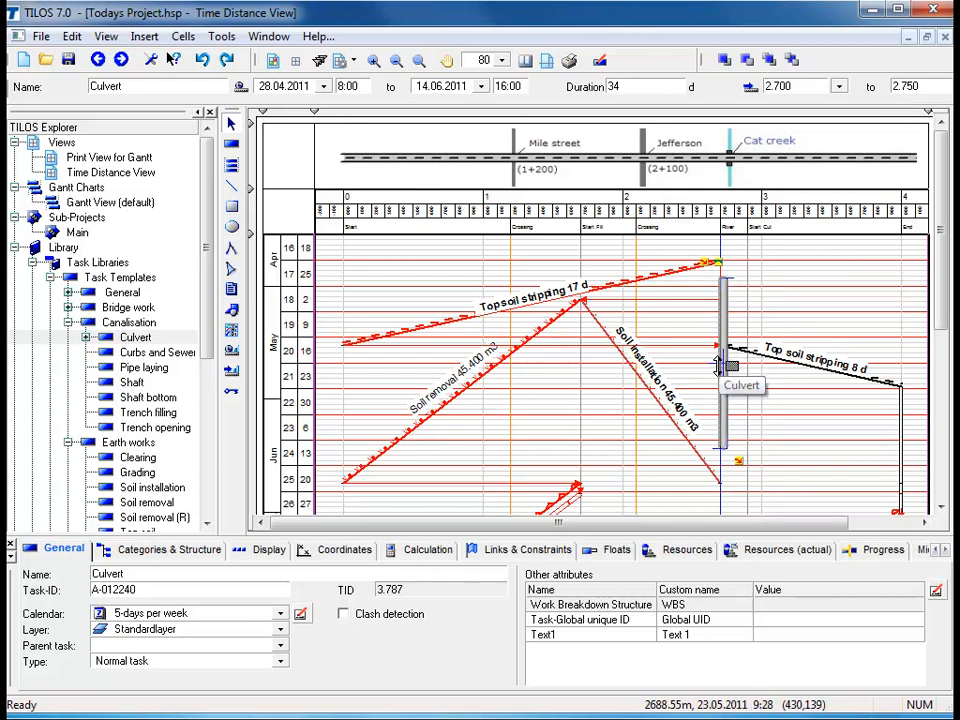
mouse_move(700, 393)
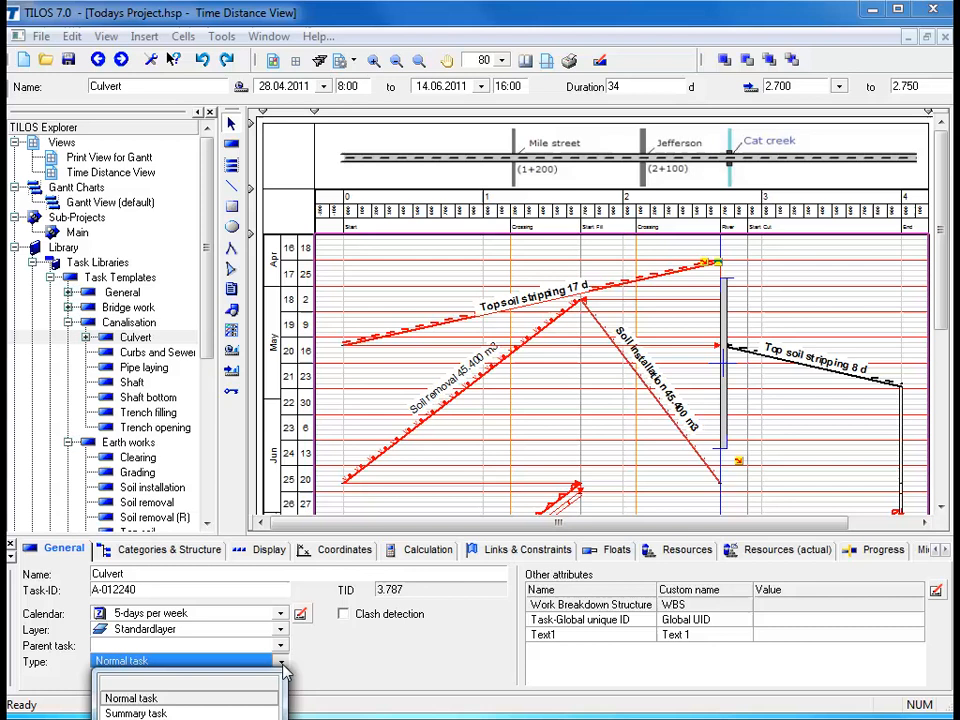
mouse_move(195, 714)
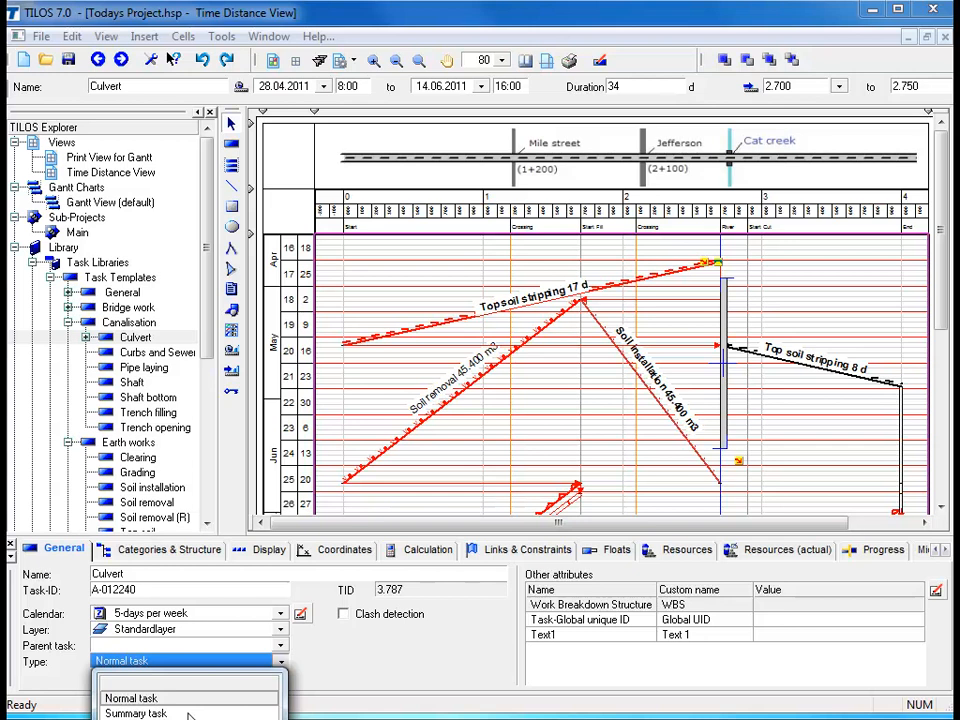
Set the Culvert task's Type to Summary task in the General tab
click(136, 713)
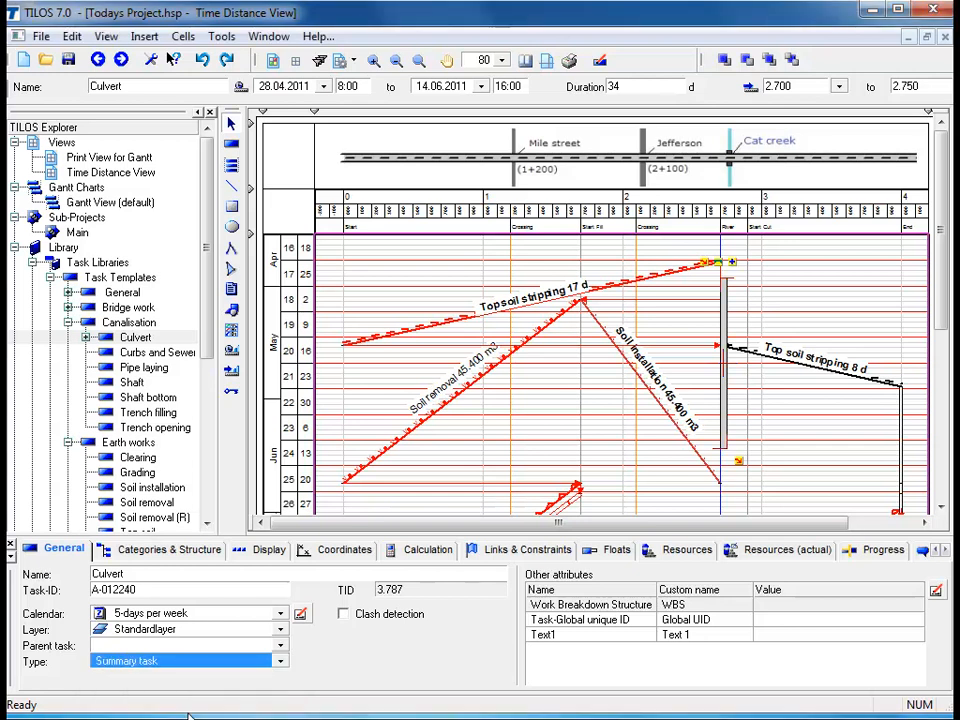
mouse_move(305, 645)
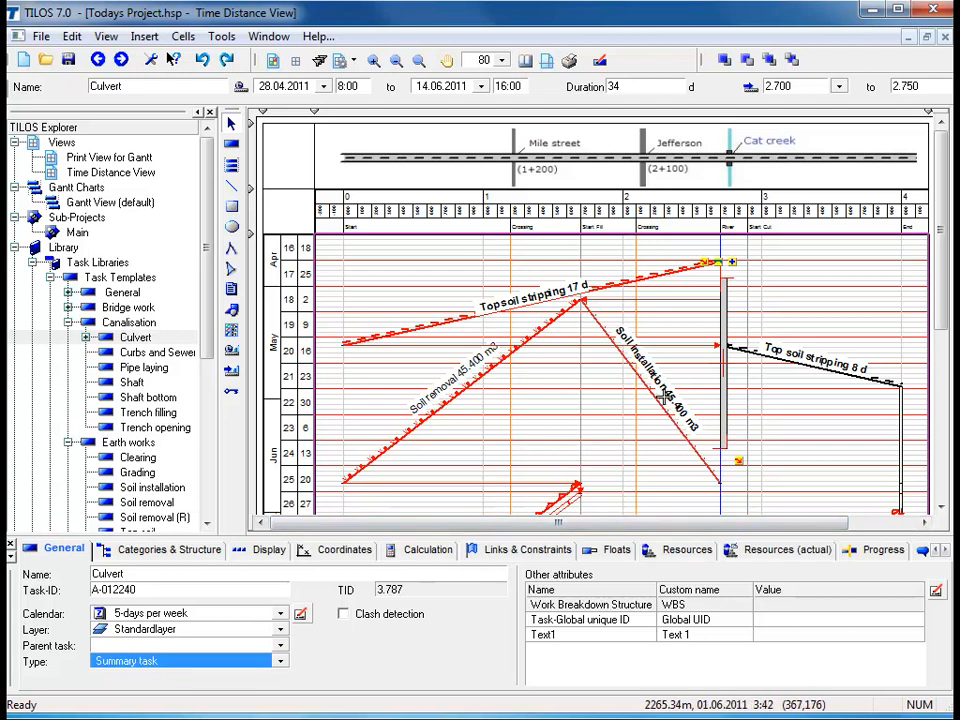
mouse_move(718, 375)
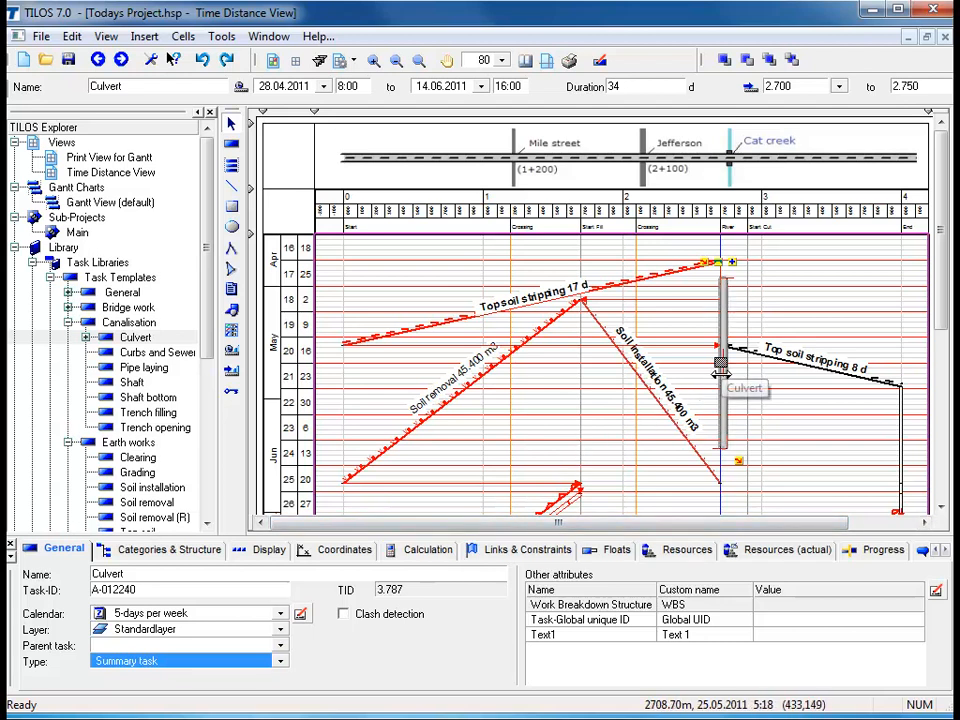
Open the Culvert summary in its own Gantt chart via the task's context menu
right_click(720, 360)
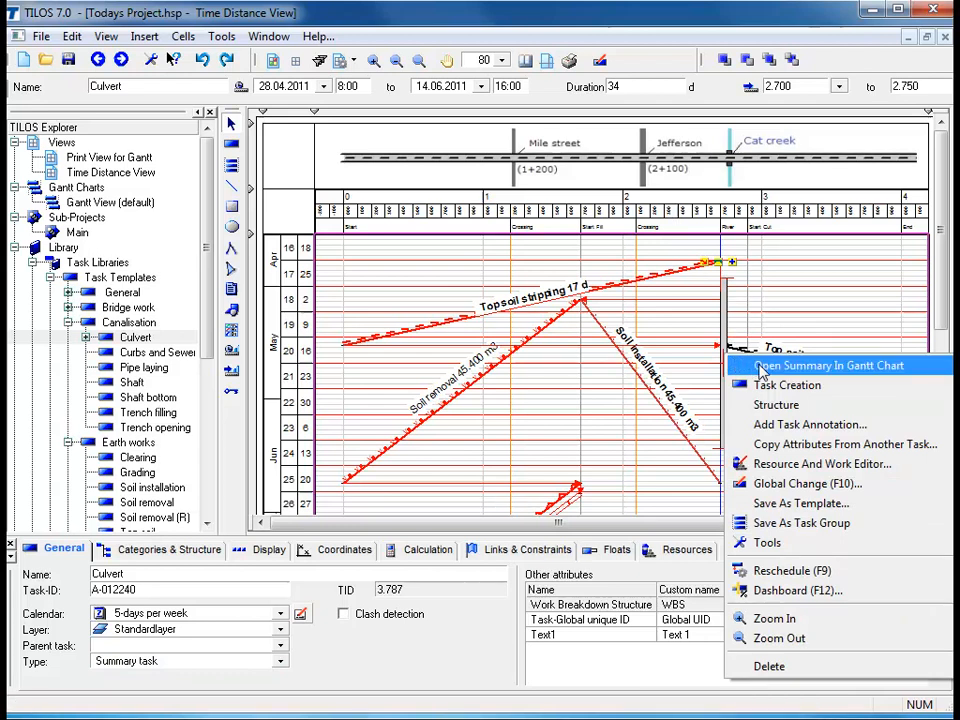
click(829, 365)
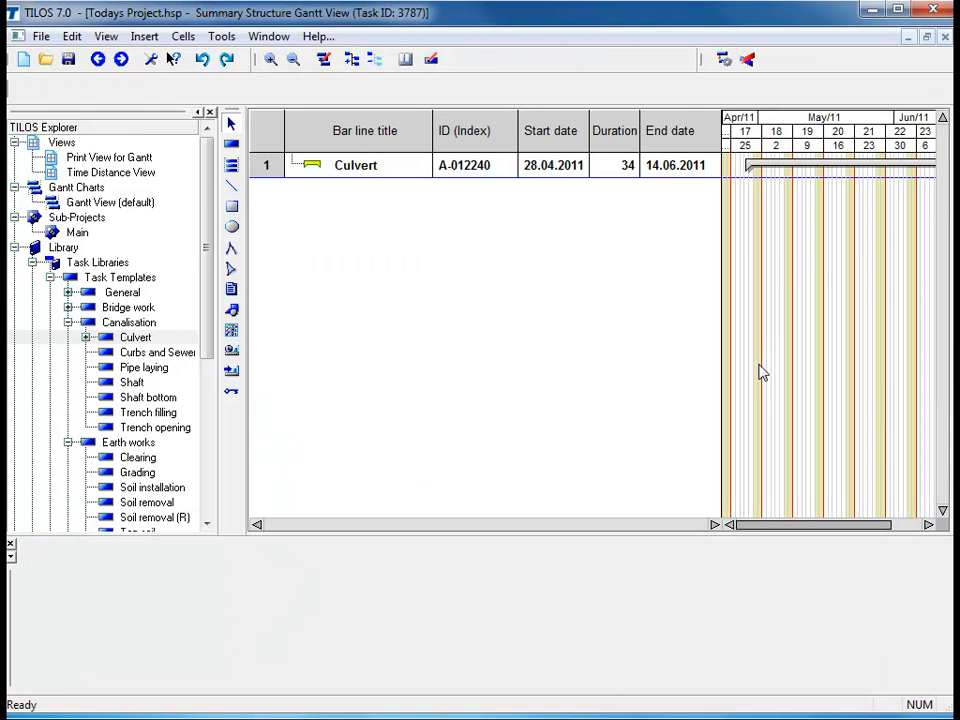
mouse_move(755, 271)
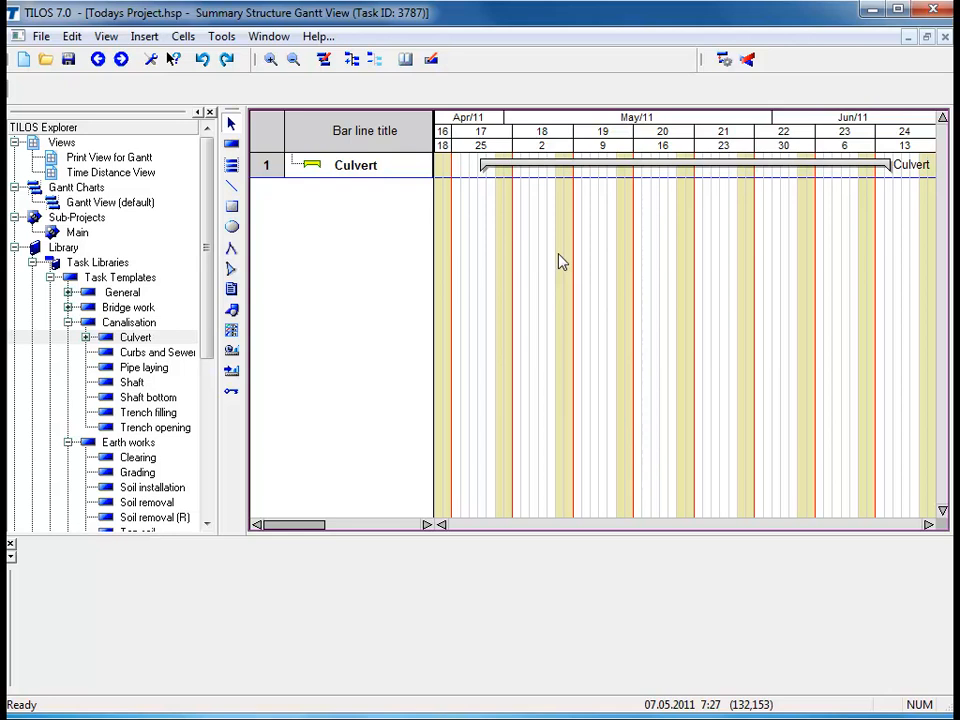
Add Diversion (29.04–05.05.2011) and an 8-day Foundation (09.05–18.05.2011) under Culvert
click(87, 337)
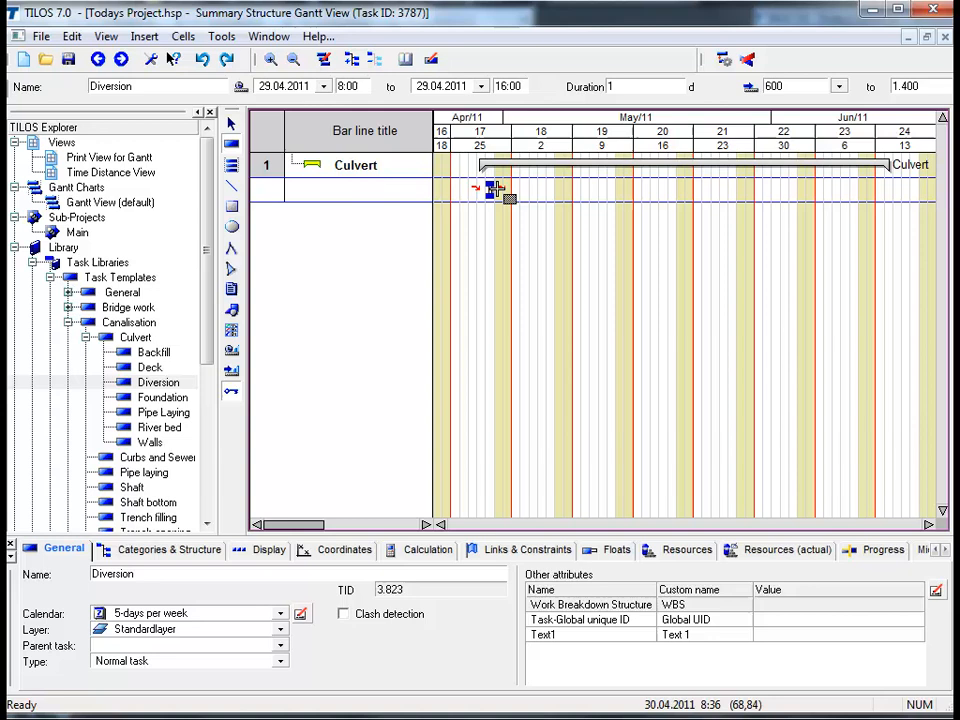
drag(485, 190, 555, 190)
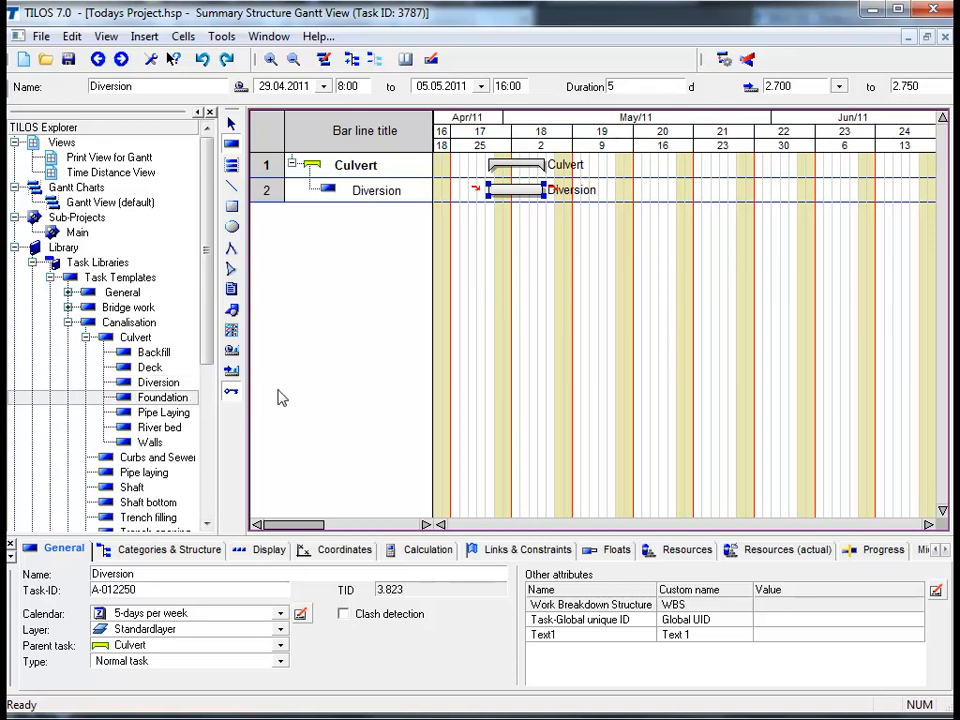
mouse_move(555, 212)
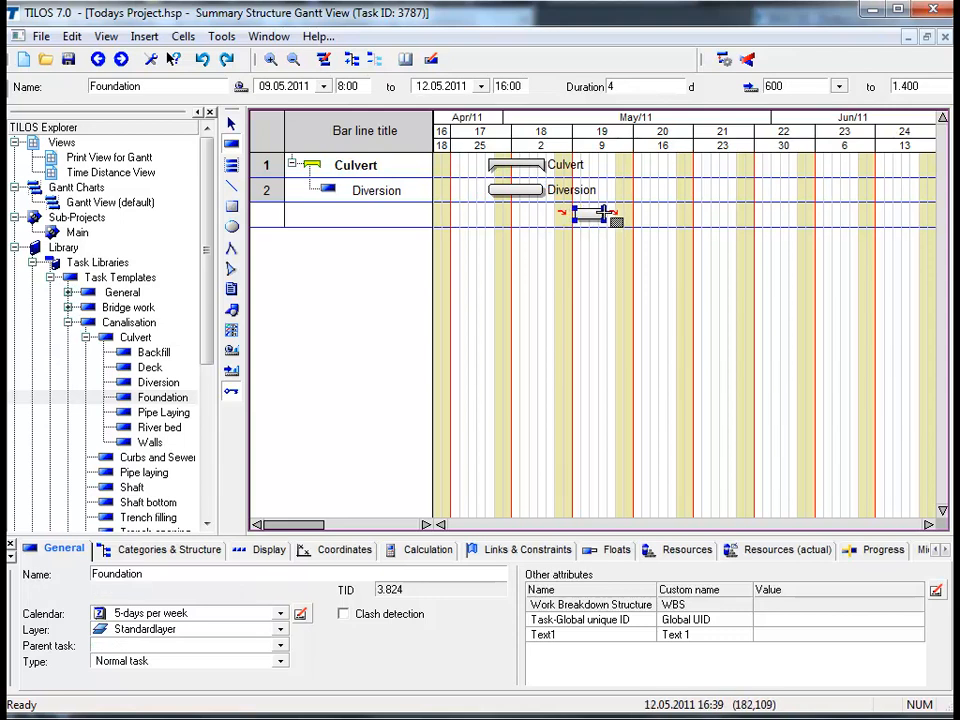
drag(608, 213, 648, 213)
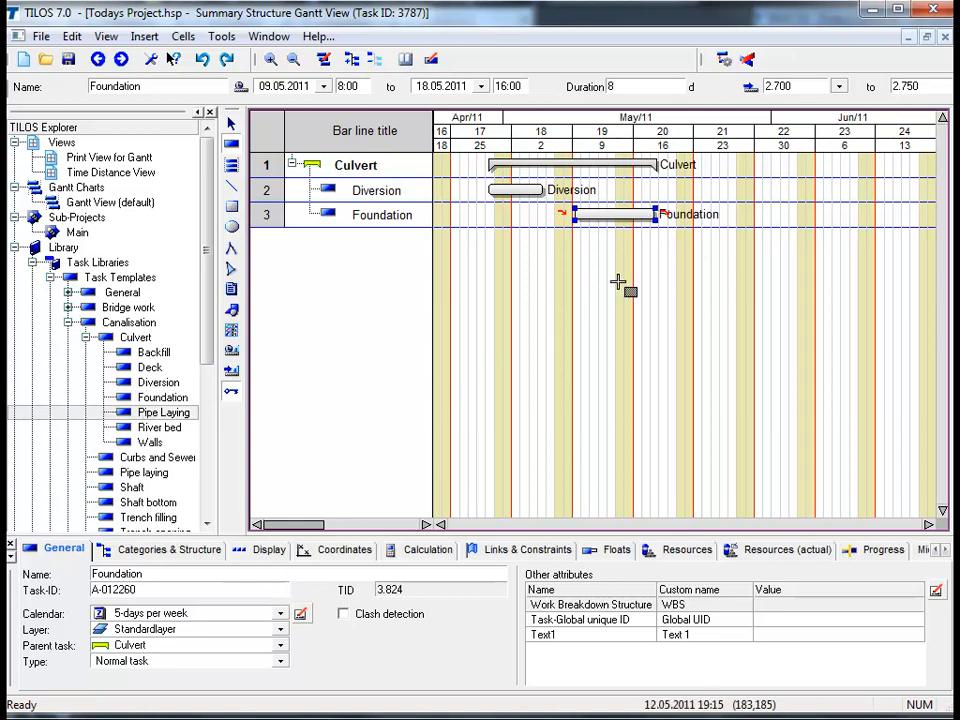
mouse_move(665, 240)
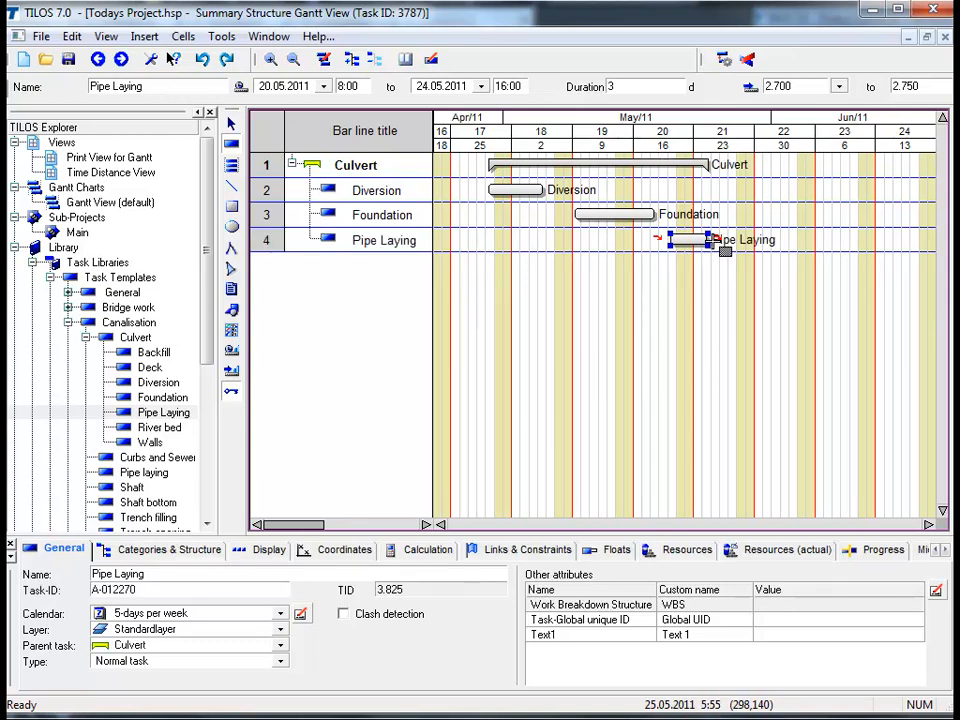
mouse_move(620, 293)
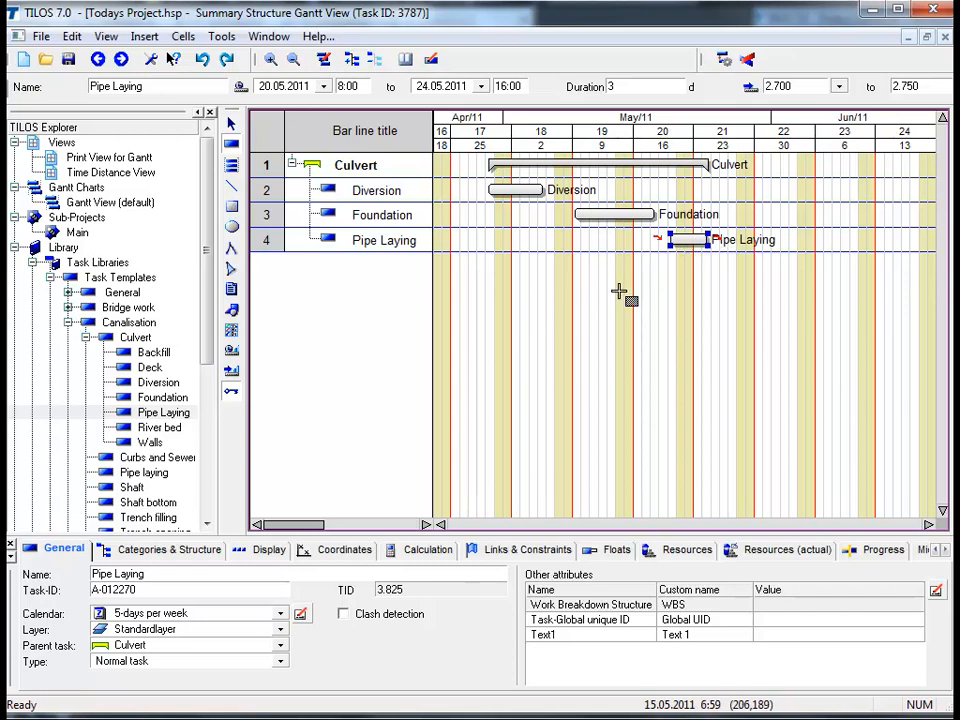
mouse_move(170, 390)
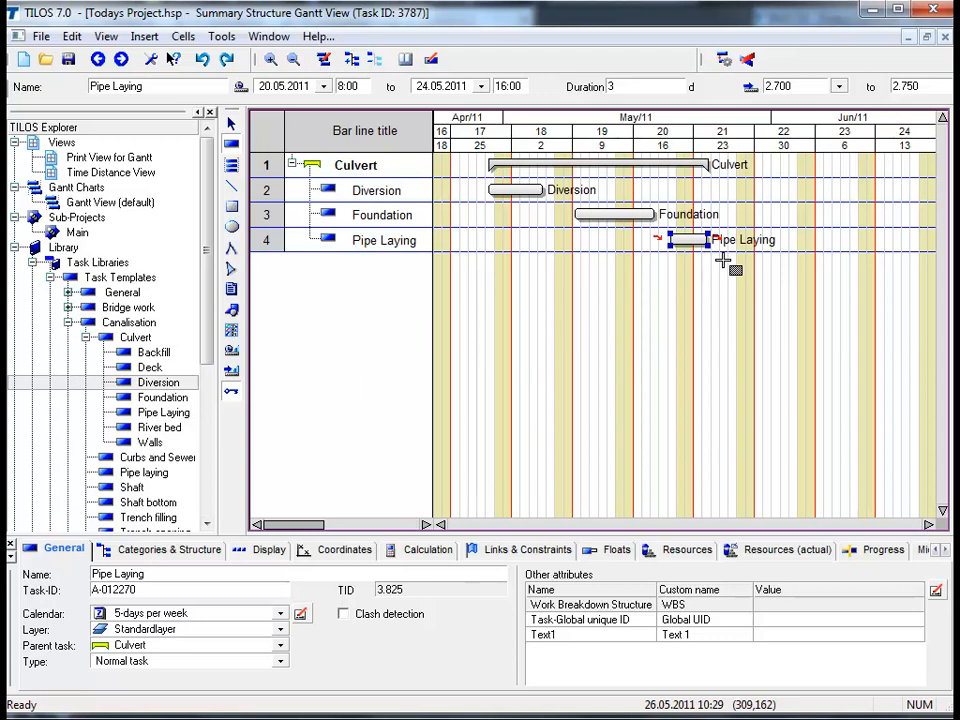
mouse_move(730, 193)
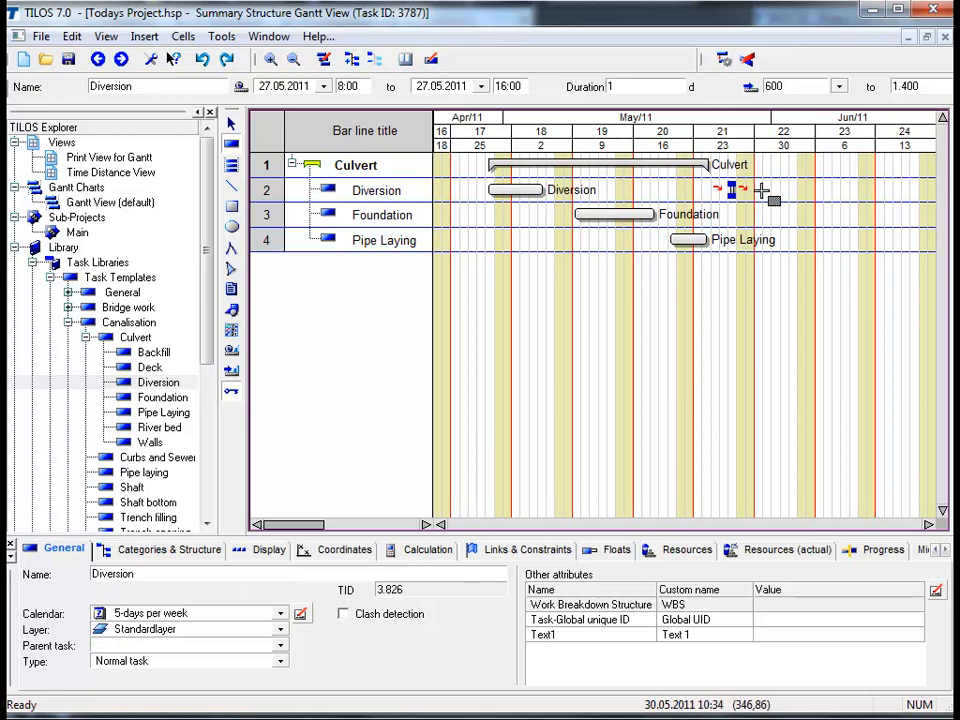
Stretch the second Diversion bar to four days, 27.05.2011 to 01.06.2011
drag(760, 190, 775, 190)
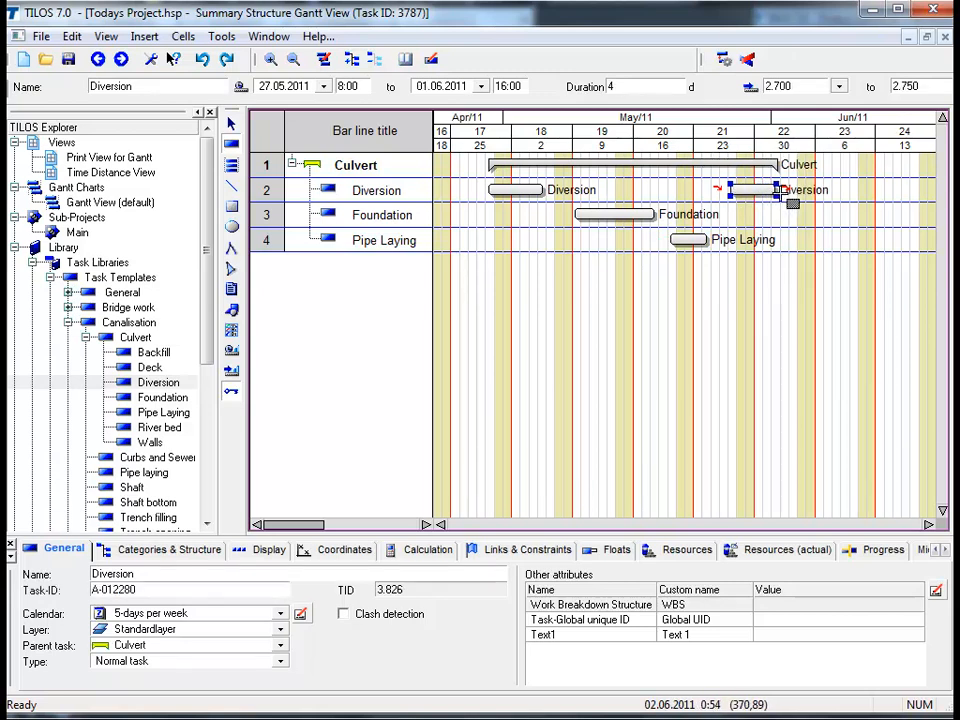
mouse_move(755, 278)
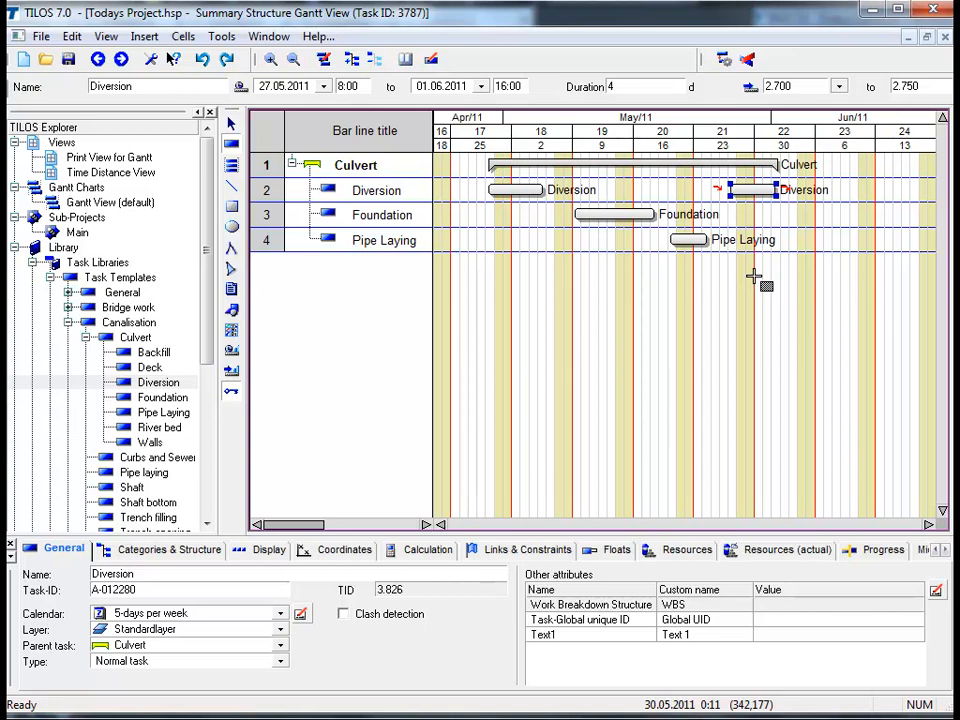
mouse_move(315, 345)
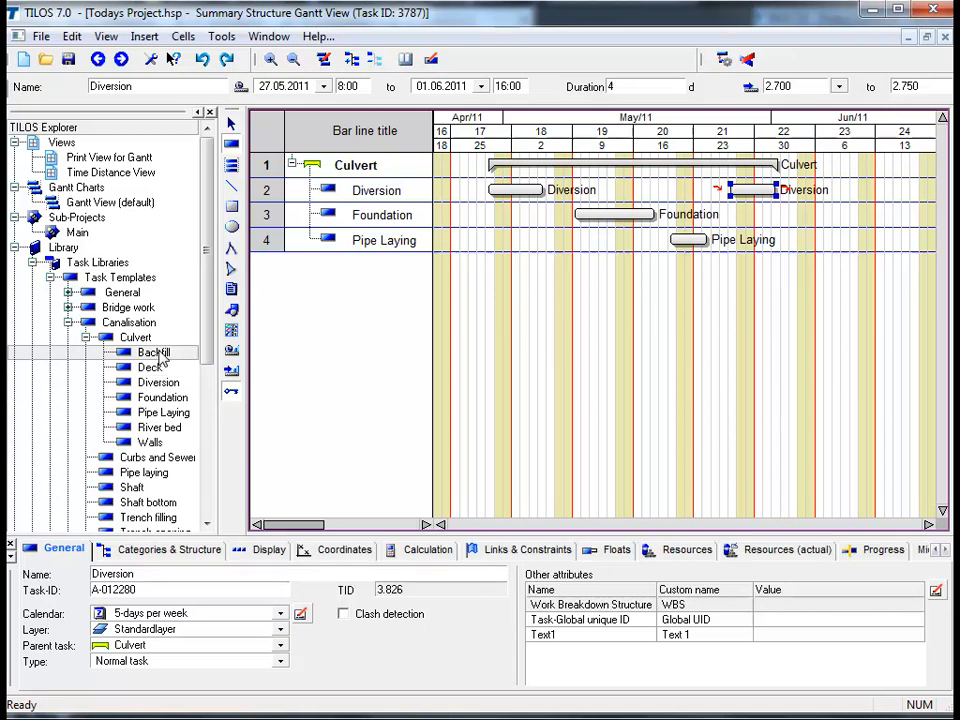
mouse_move(723, 305)
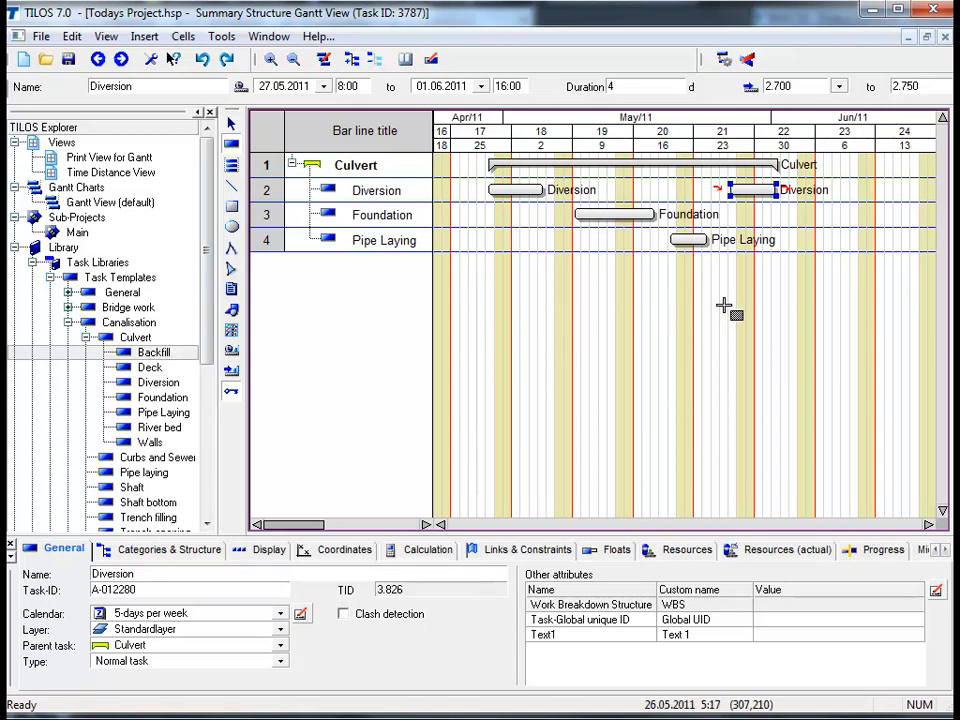
mouse_move(790, 267)
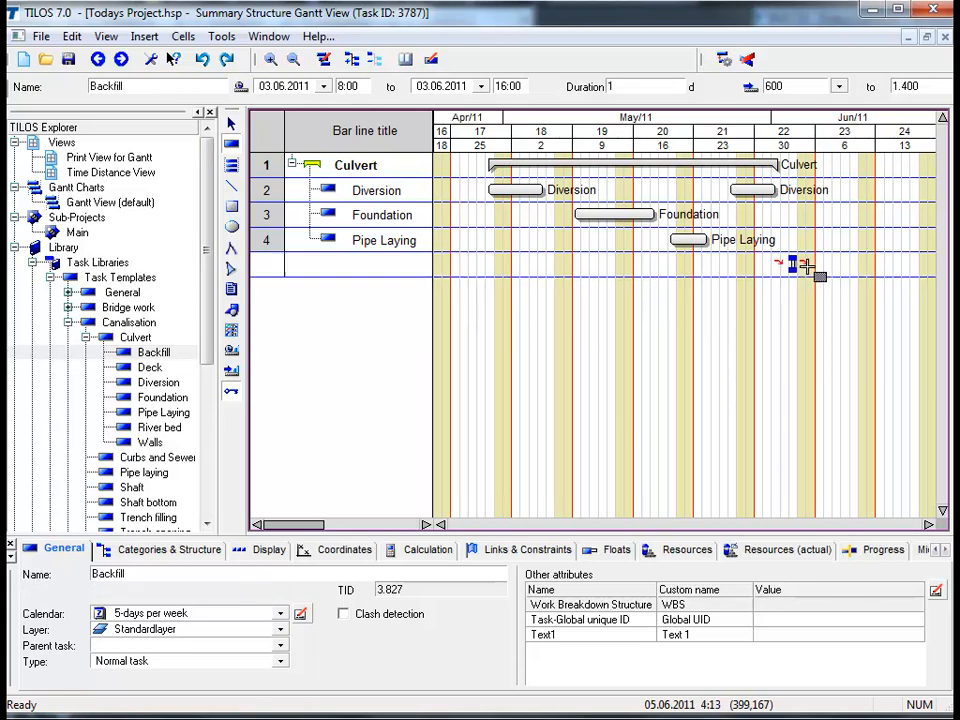
Draw a 7-day Backfill bar under Culvert from 03.06.2011 to 13.06.2011
drag(793, 264, 860, 264)
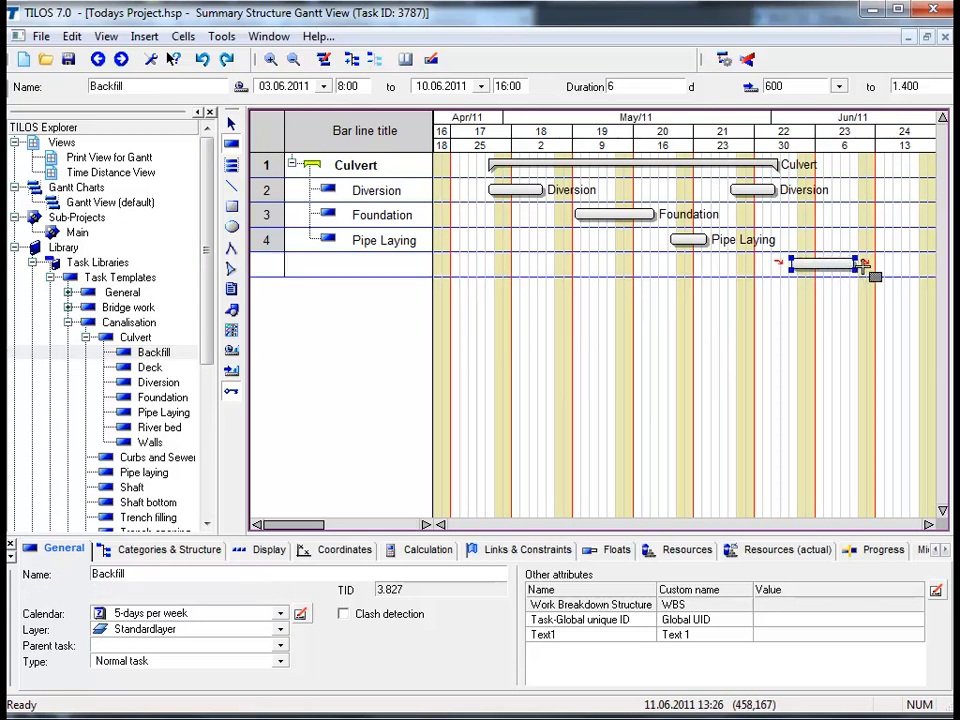
drag(855, 265, 885, 265)
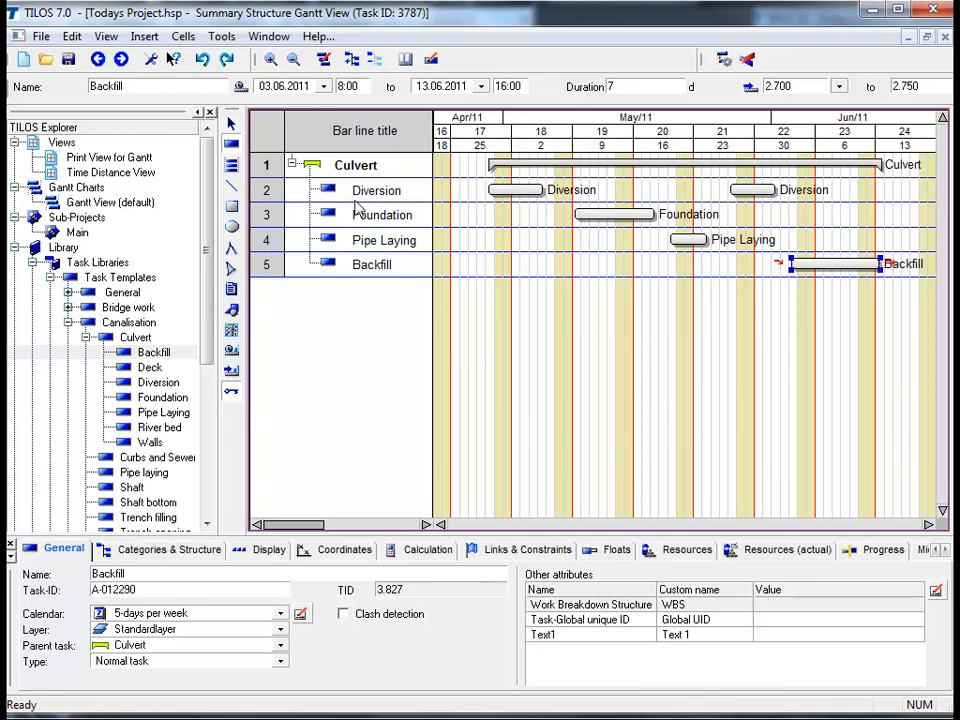
mouse_move(231, 124)
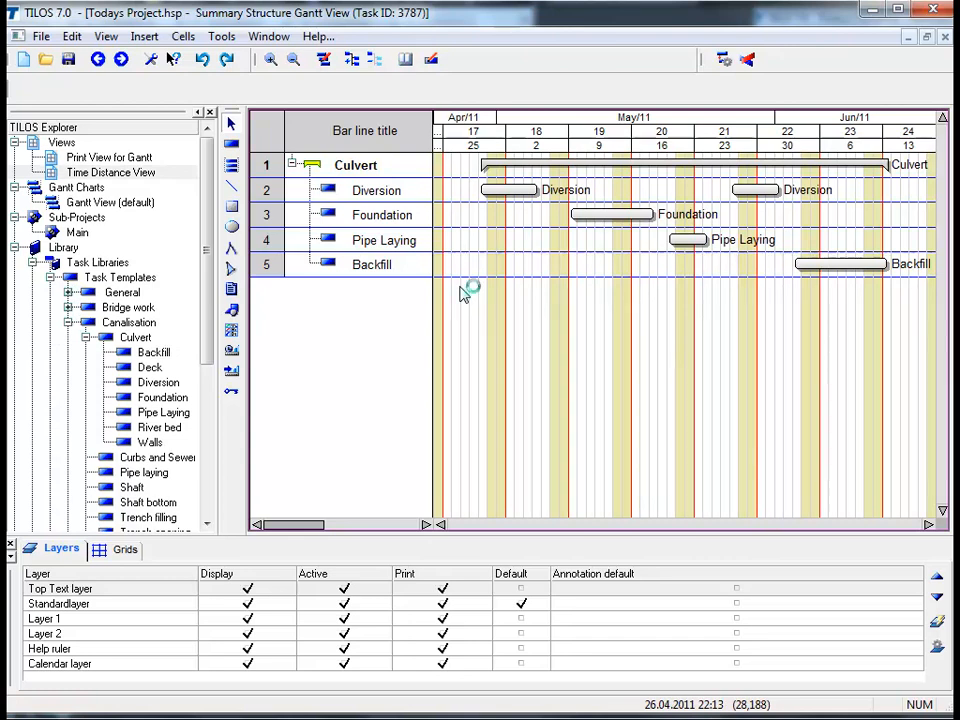
mouse_move(463, 294)
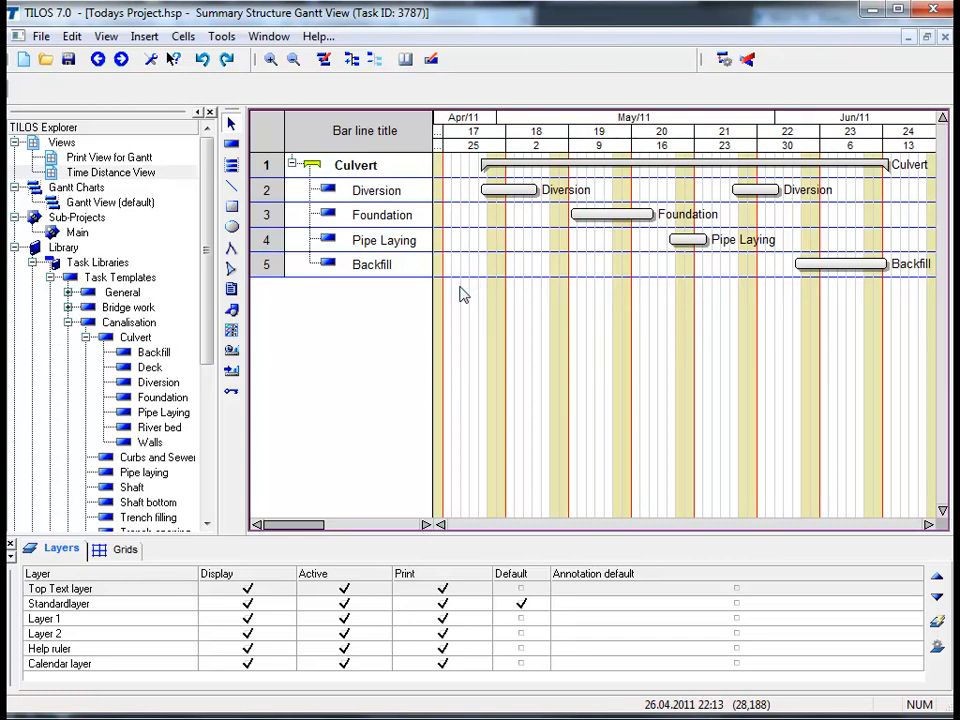
mouse_move(460, 184)
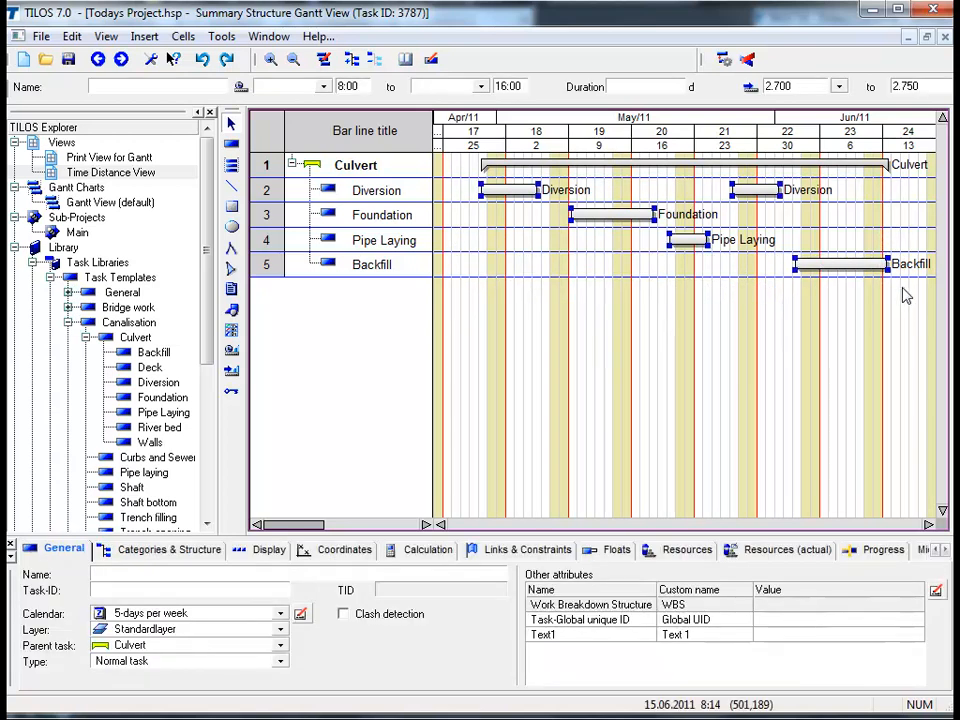
mouse_move(477, 317)
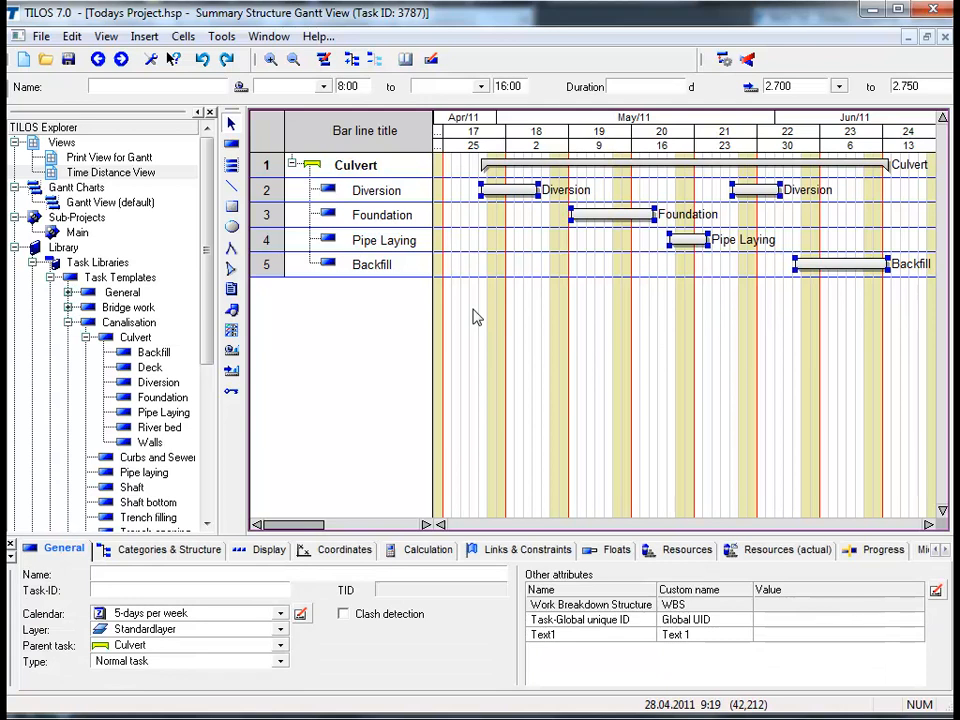
Chain the selected subtasks finish-to-start with Link unlinked tasks
right_click(477, 317)
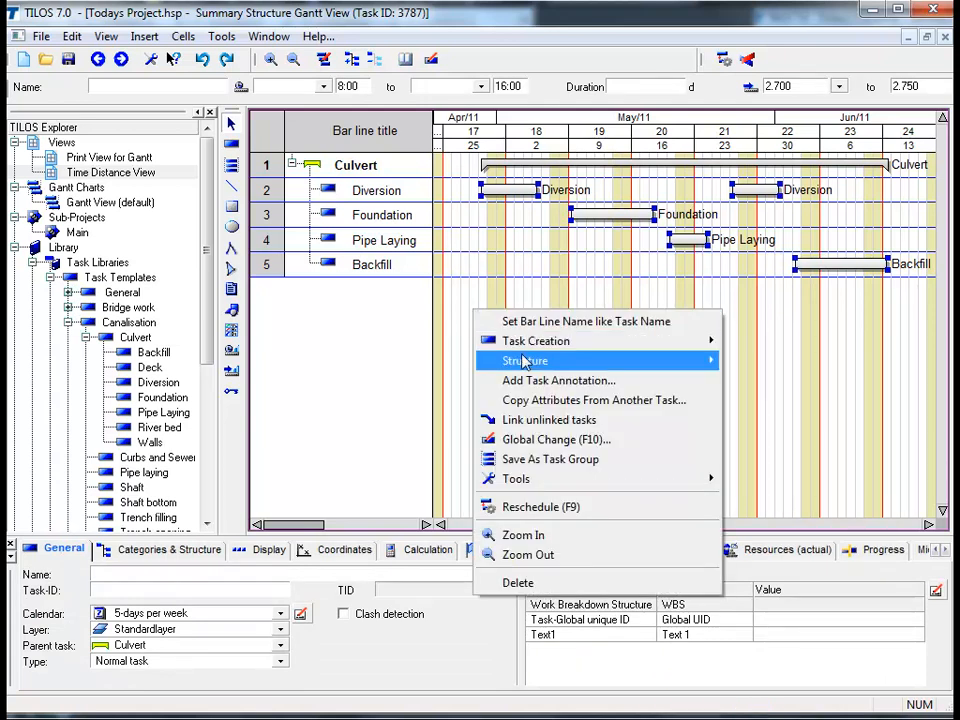
mouse_move(548, 419)
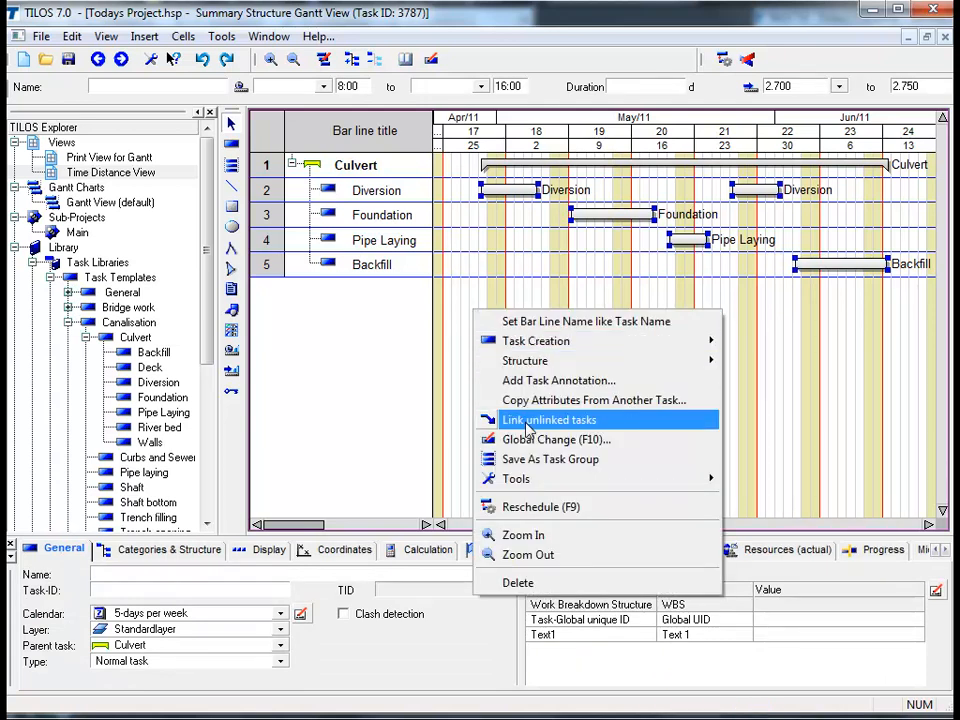
click(548, 419)
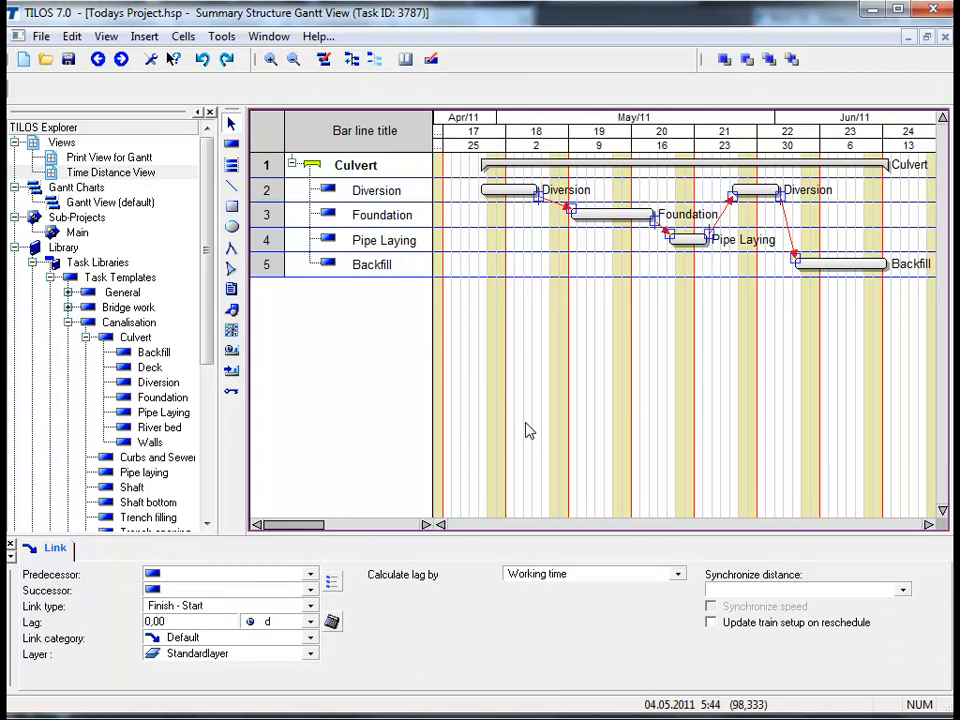
mouse_move(521, 437)
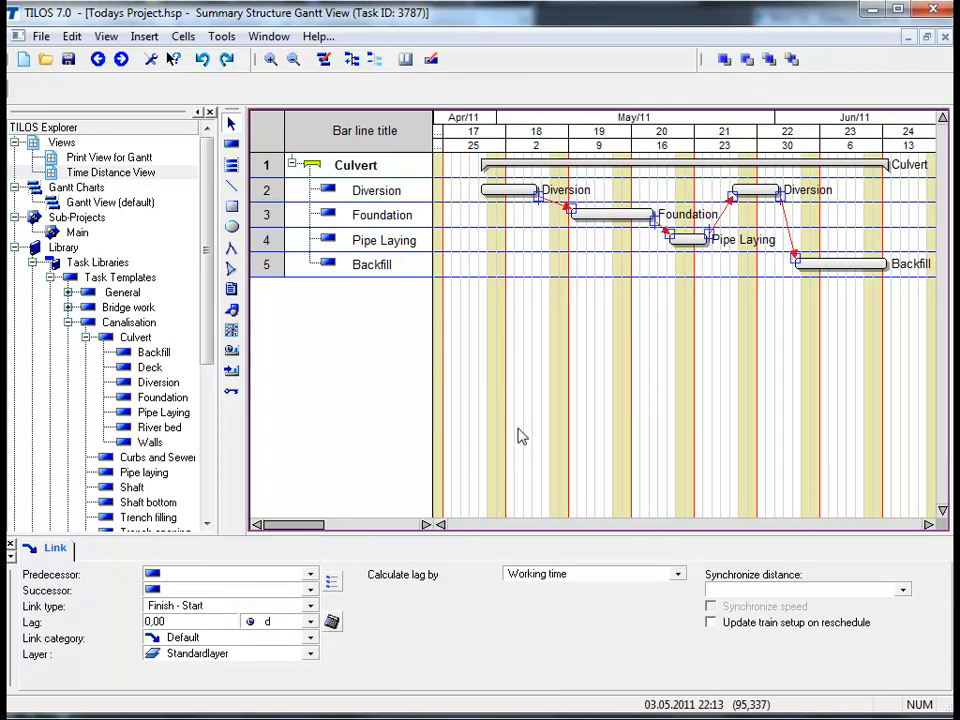
mouse_move(380, 588)
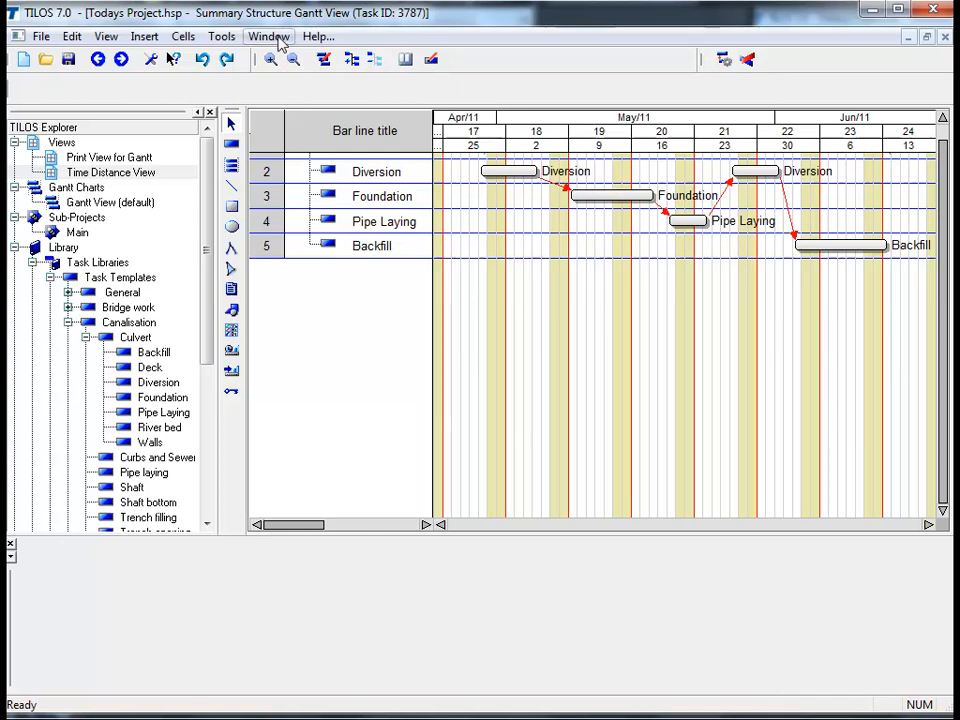
Tile the Gantt and Time Distance views horizontally via the Window menu
click(268, 36)
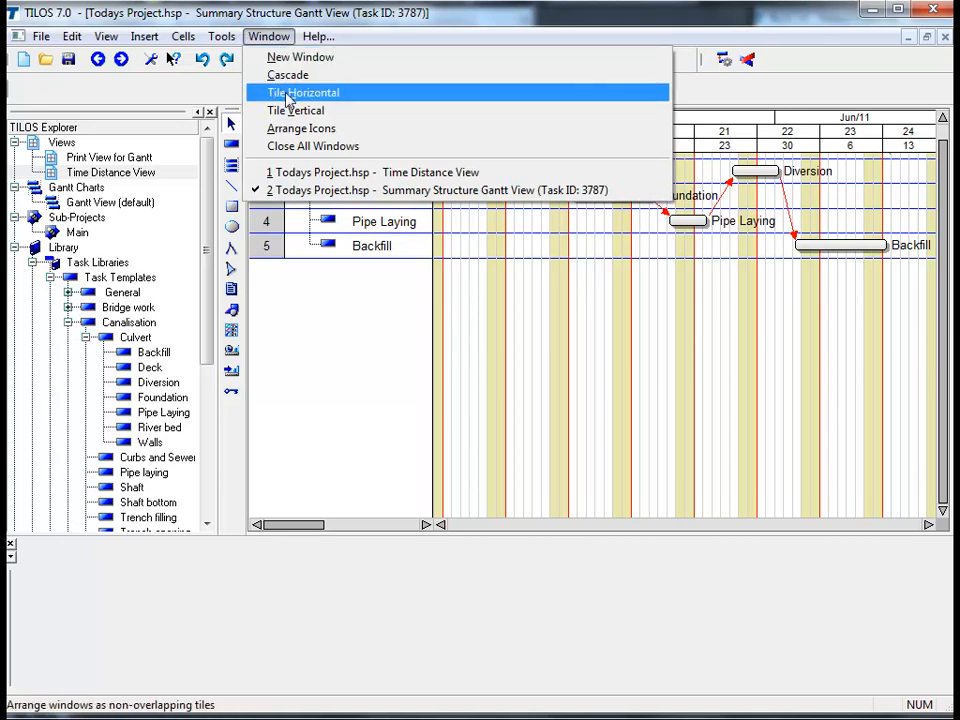
click(303, 92)
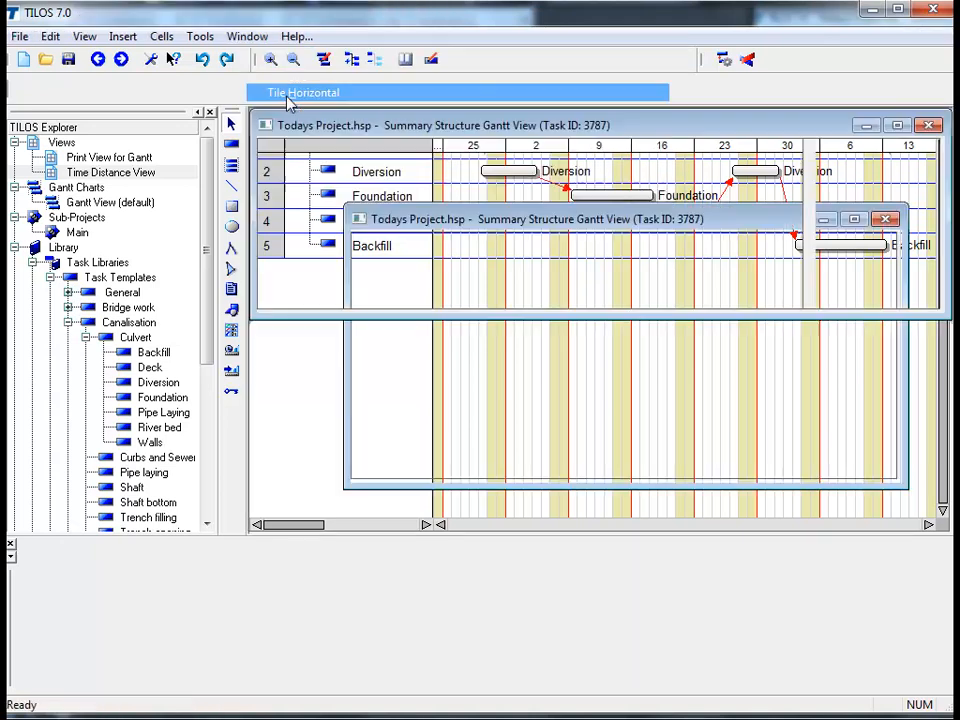
click(303, 92)
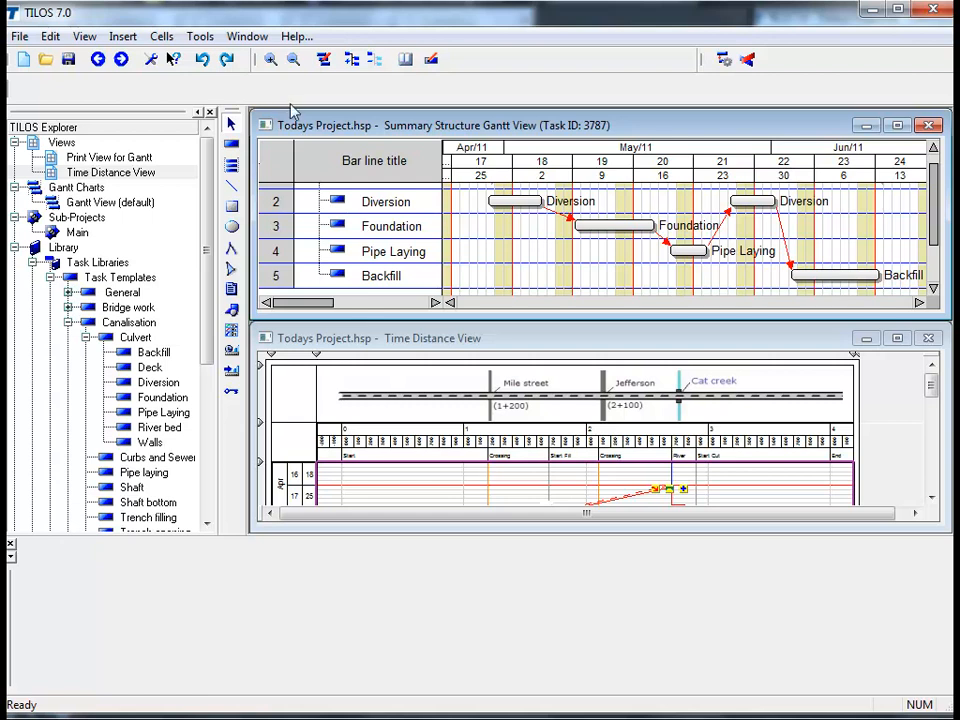
mouse_move(591, 350)
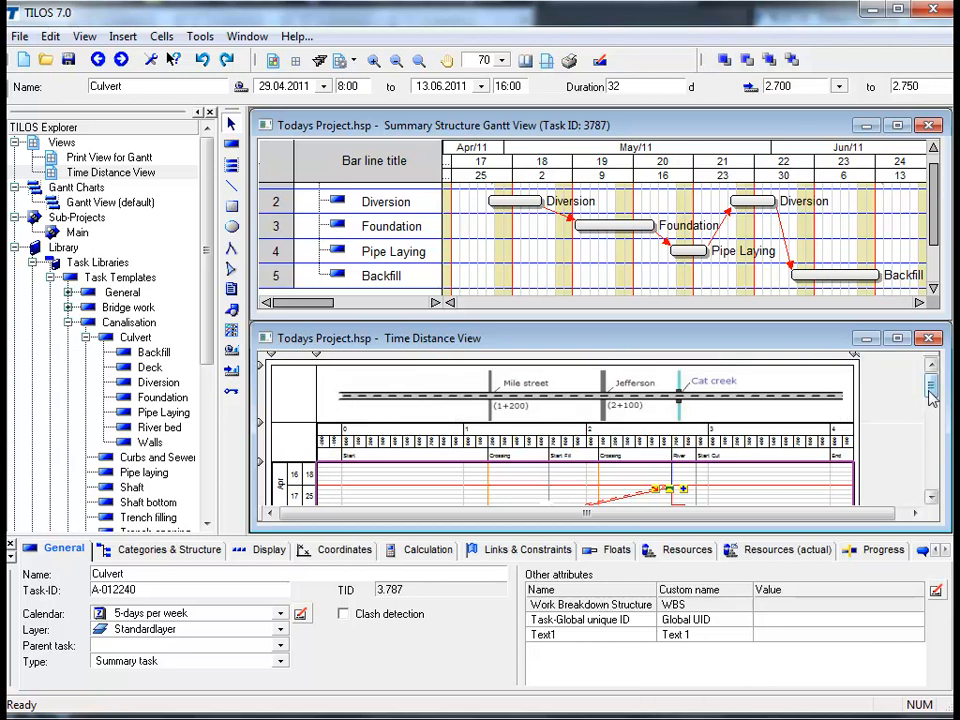
scroll(down, 3)
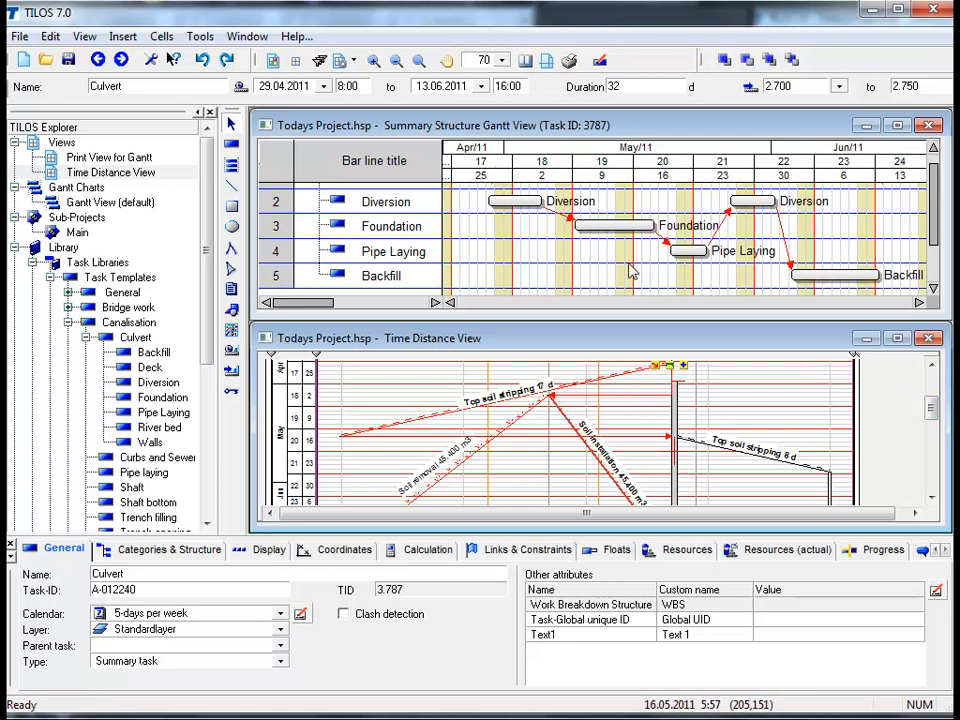
mouse_move(635, 367)
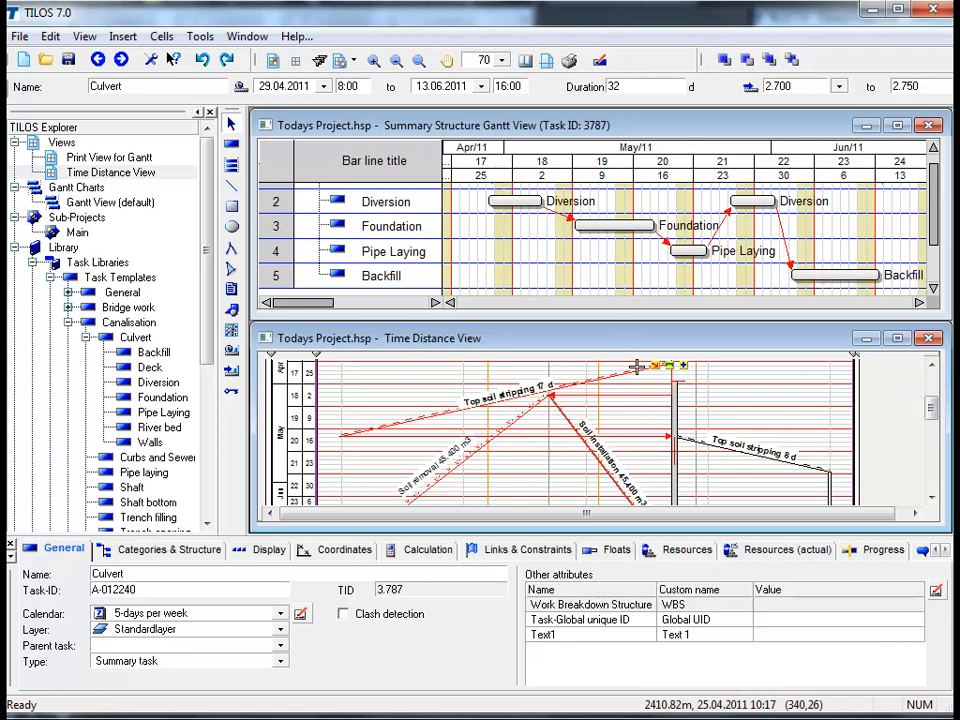
mouse_move(650, 425)
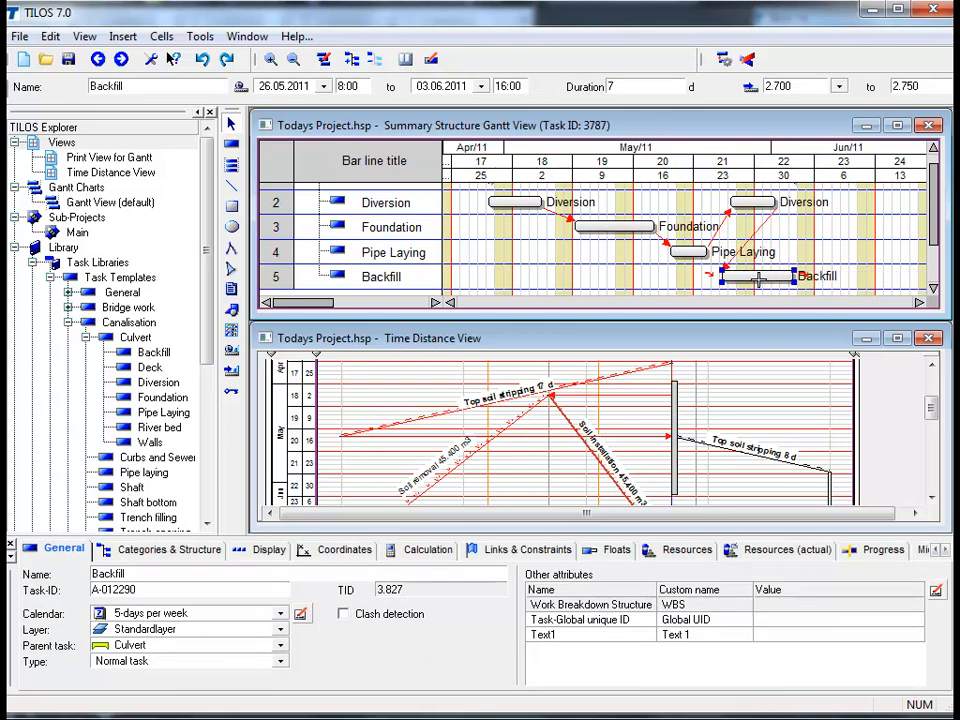
drag(755, 276, 730, 280)
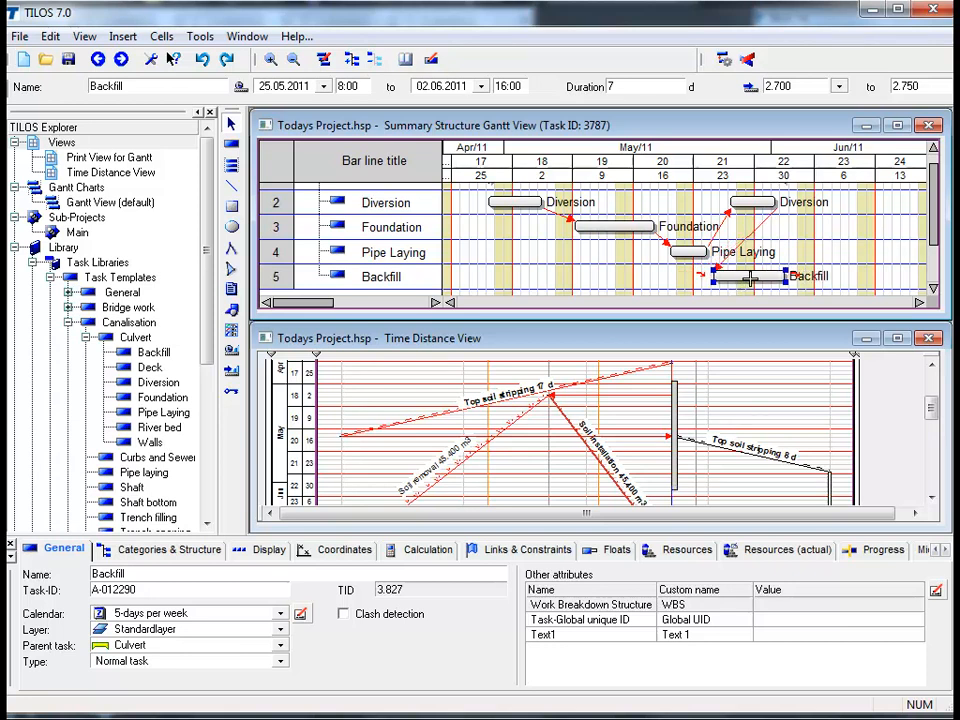
drag(745, 276, 810, 276)
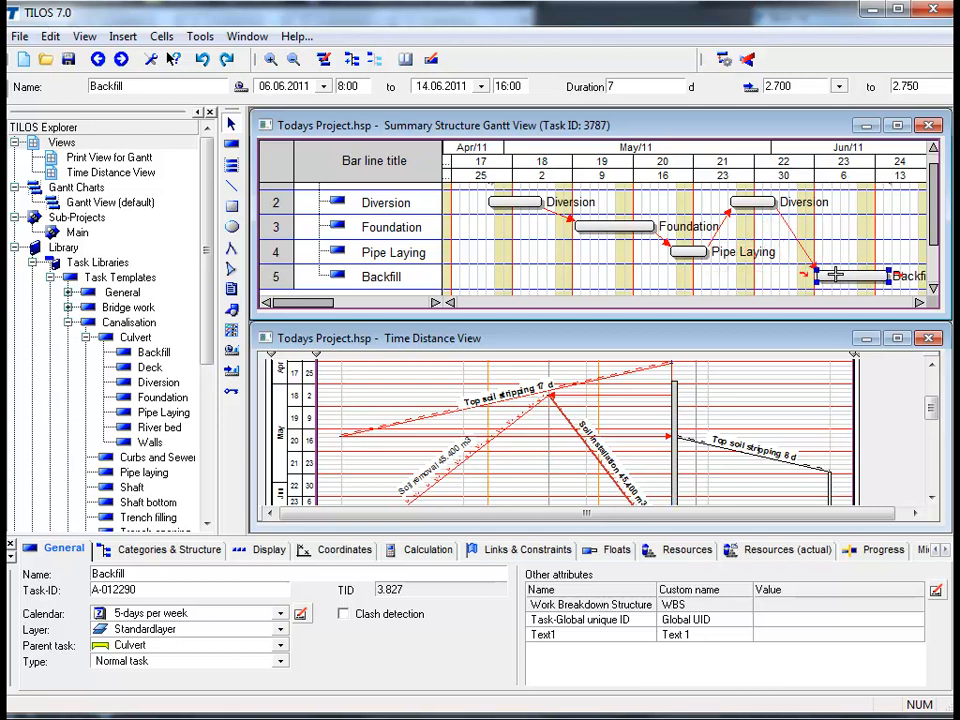
drag(815, 276, 800, 276)
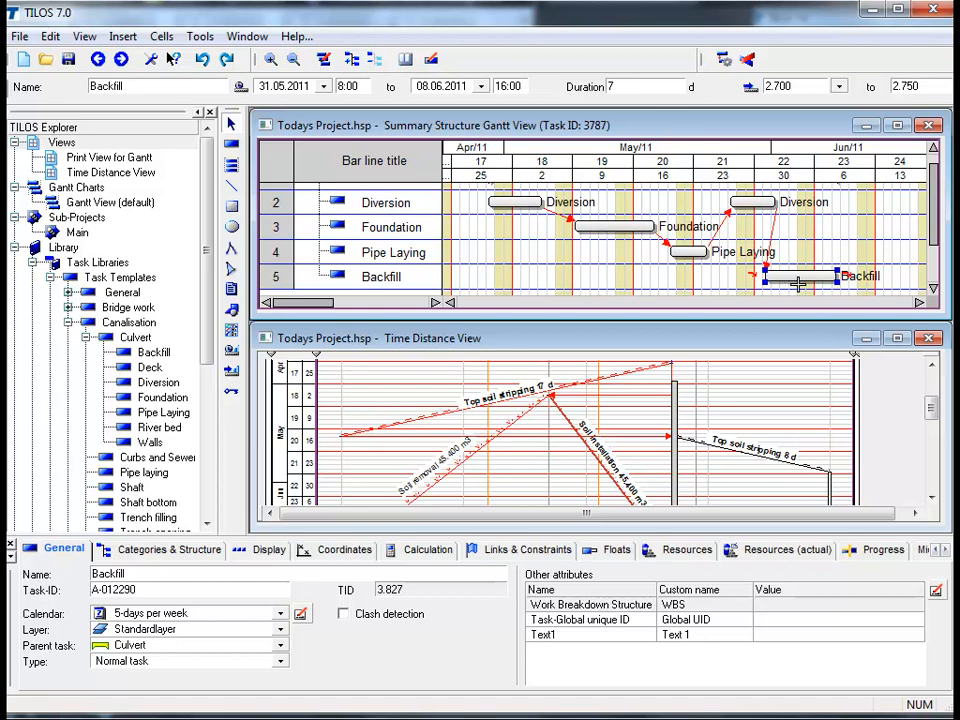
drag(800, 277, 765, 277)
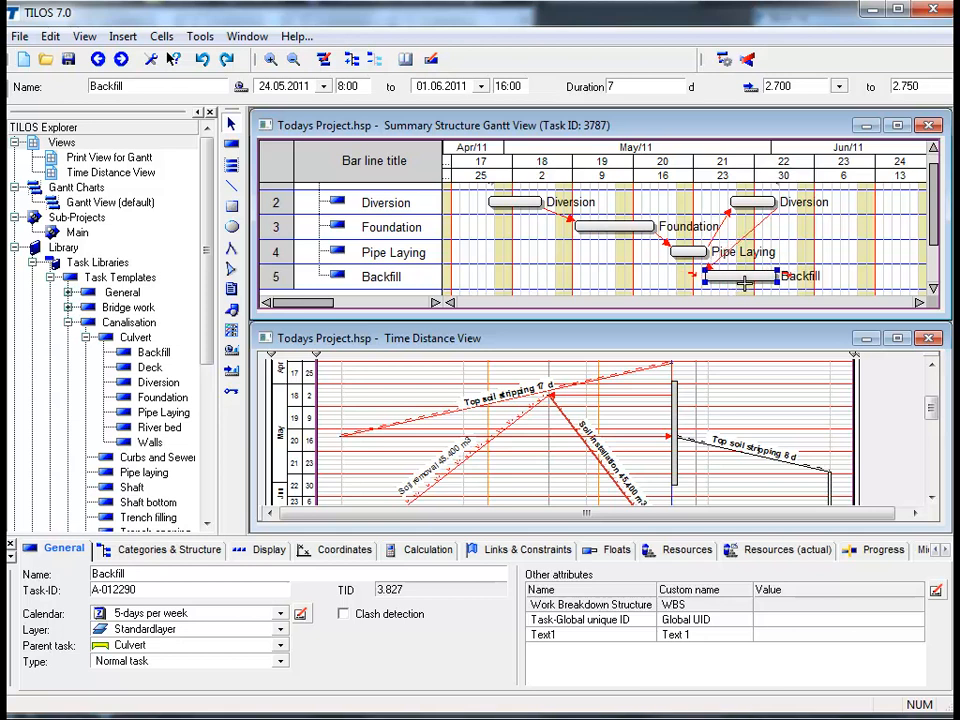
drag(745, 276, 770, 276)
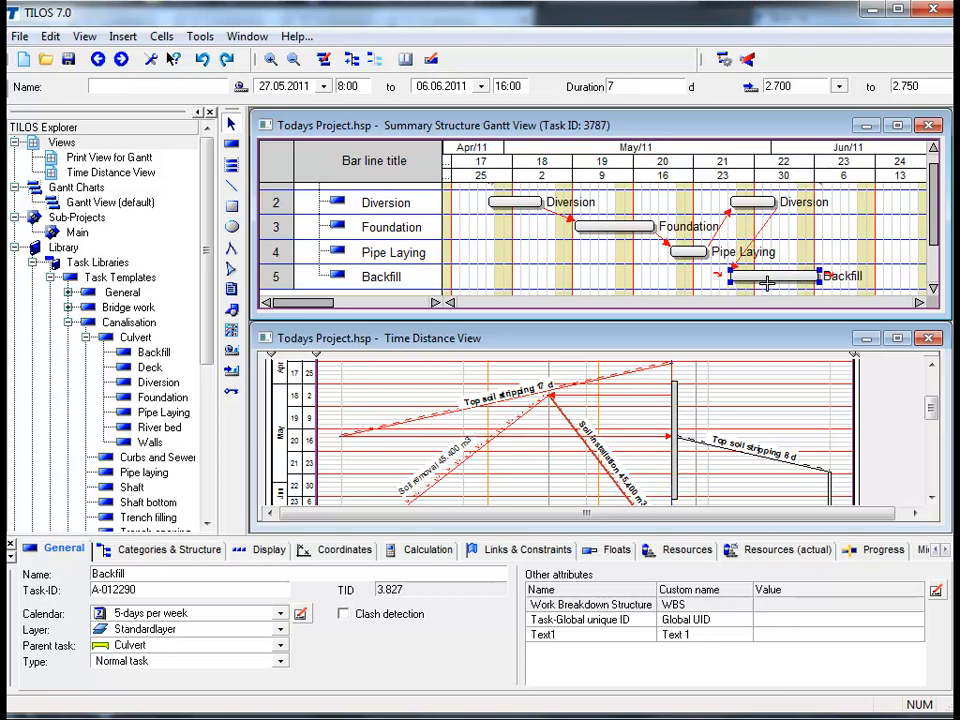
drag(770, 276, 775, 276)
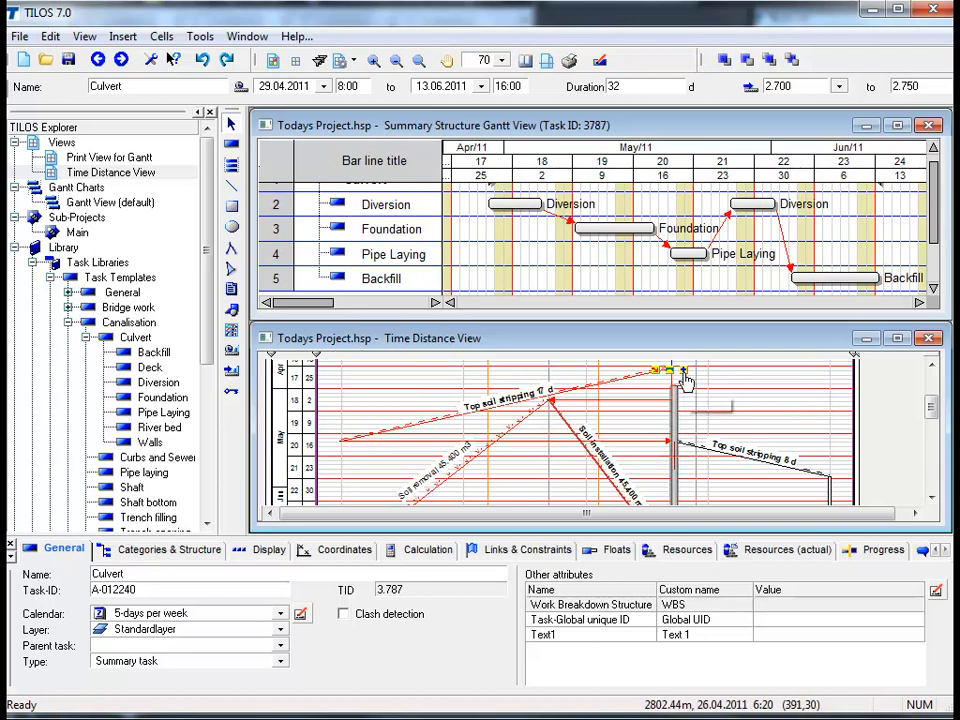
mouse_move(683, 378)
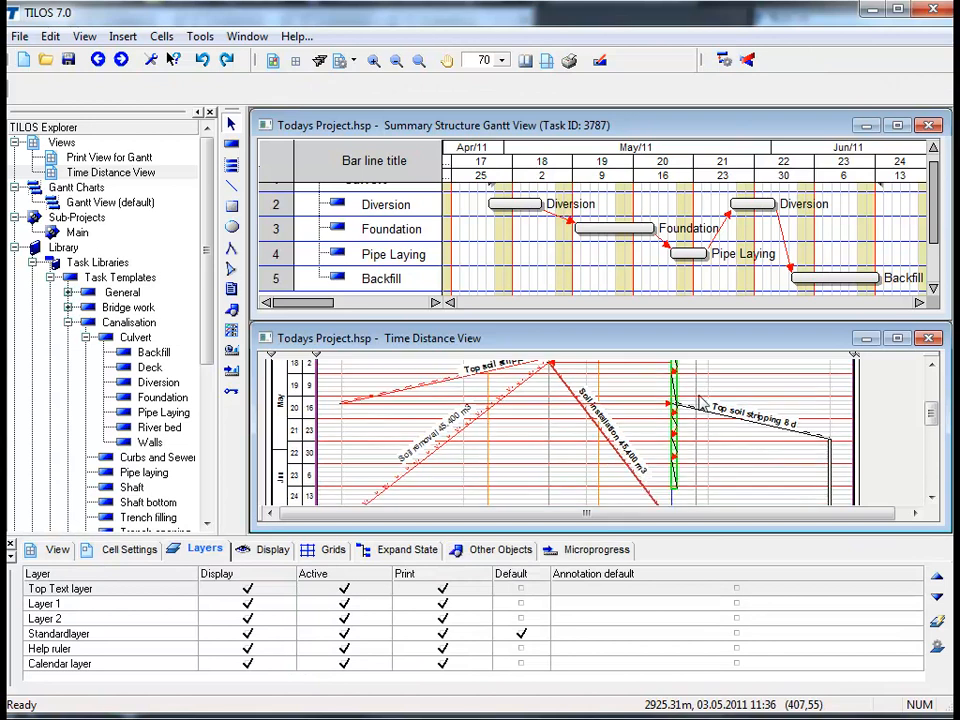
mouse_move(700, 440)
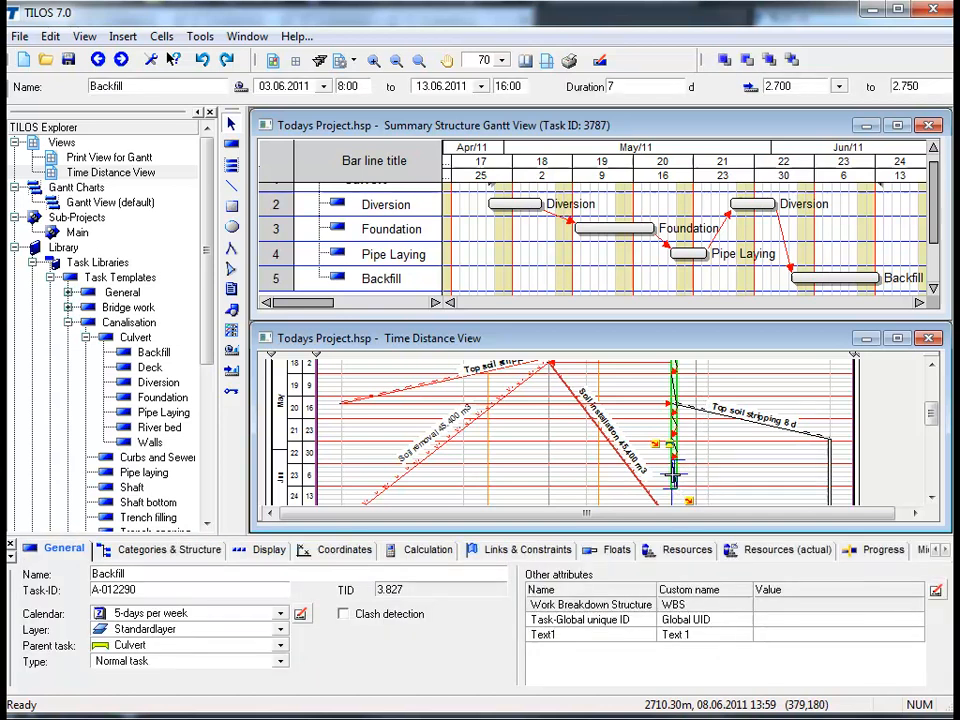
mouse_move(668, 483)
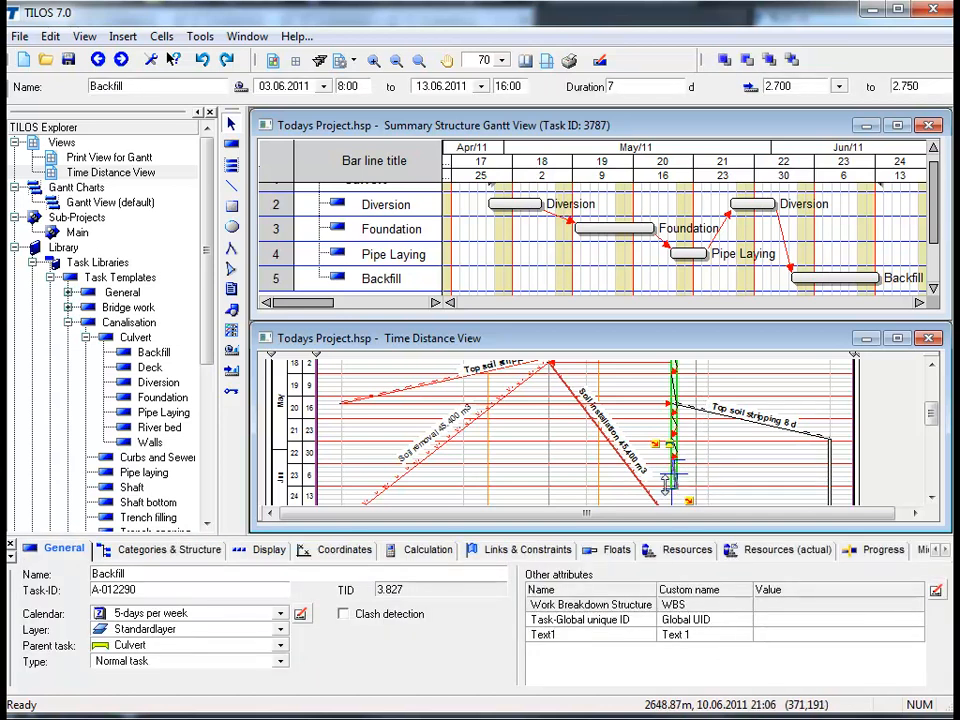
mouse_move(665, 490)
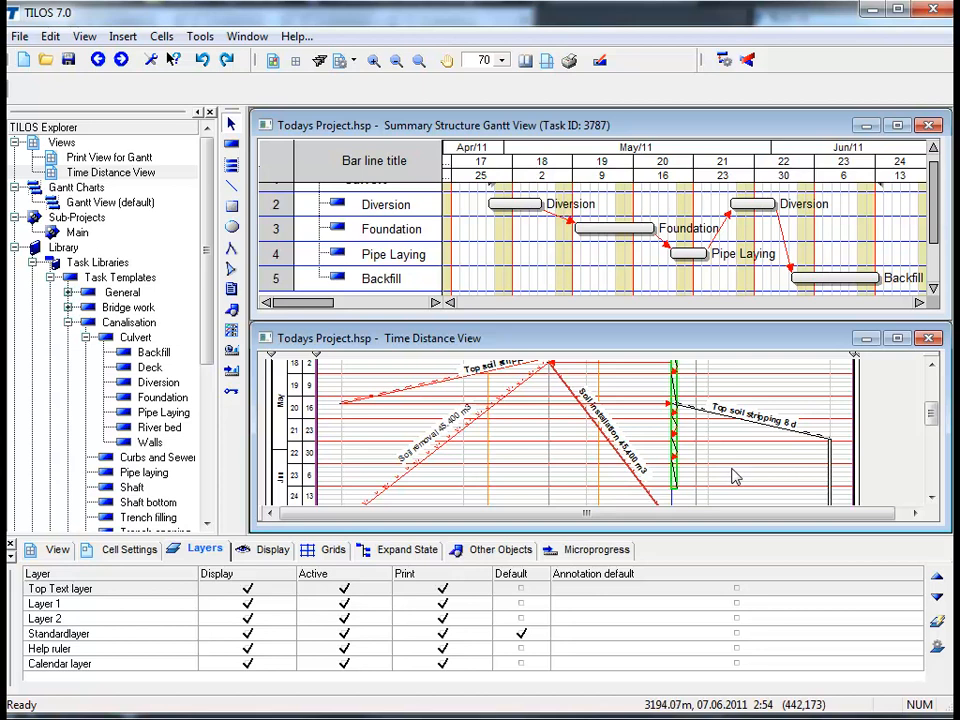
mouse_move(730, 477)
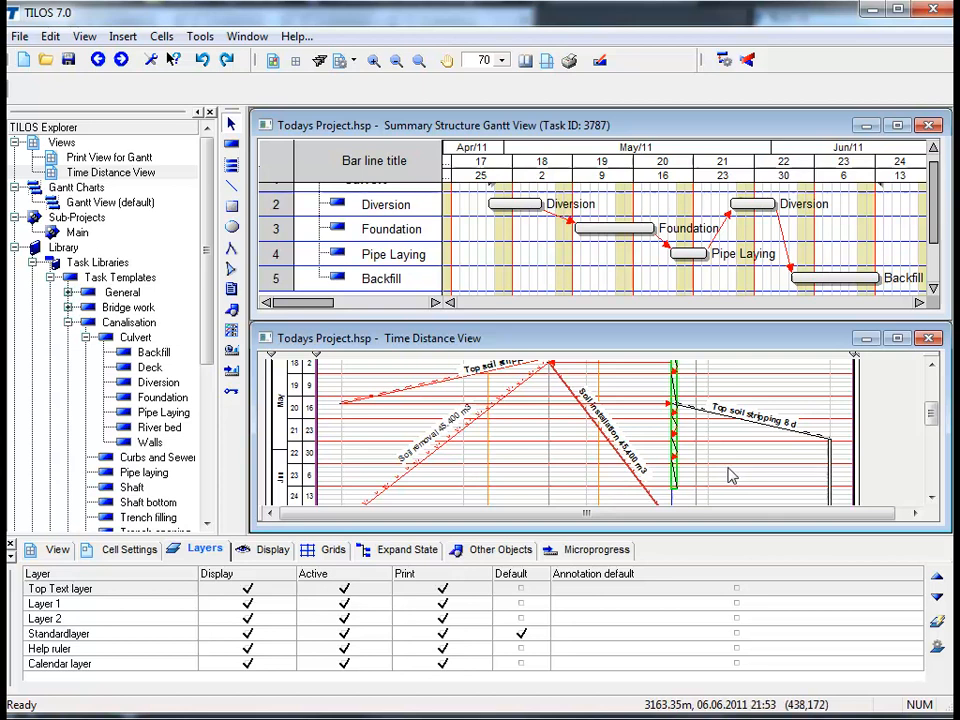
mouse_move(850, 262)
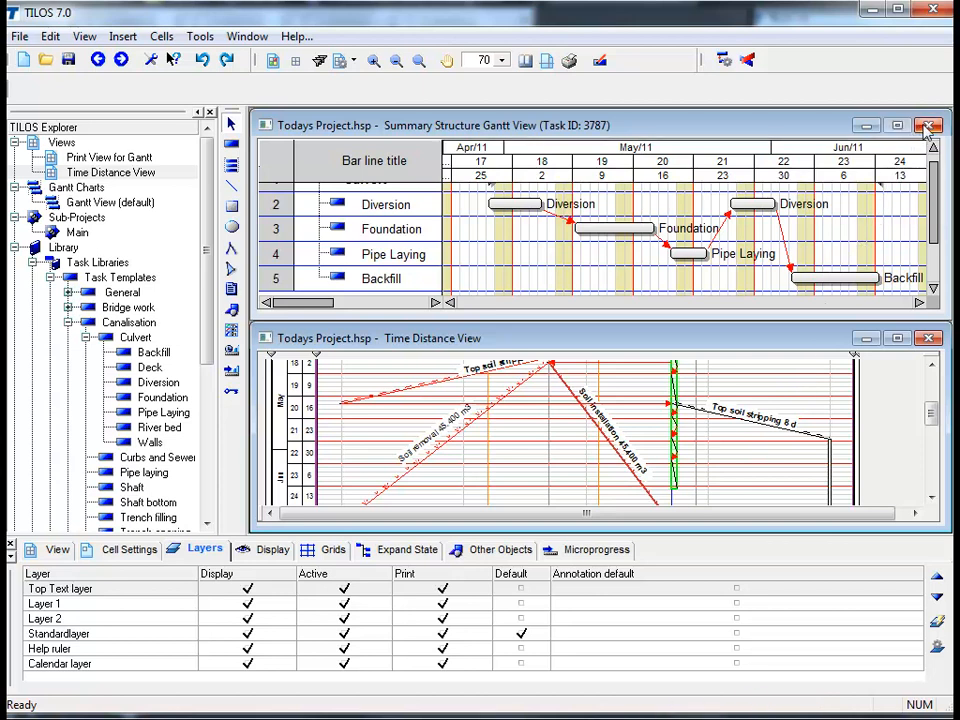
Close the Summary Structure Gantt window and maximize the Time Distance View
click(927, 124)
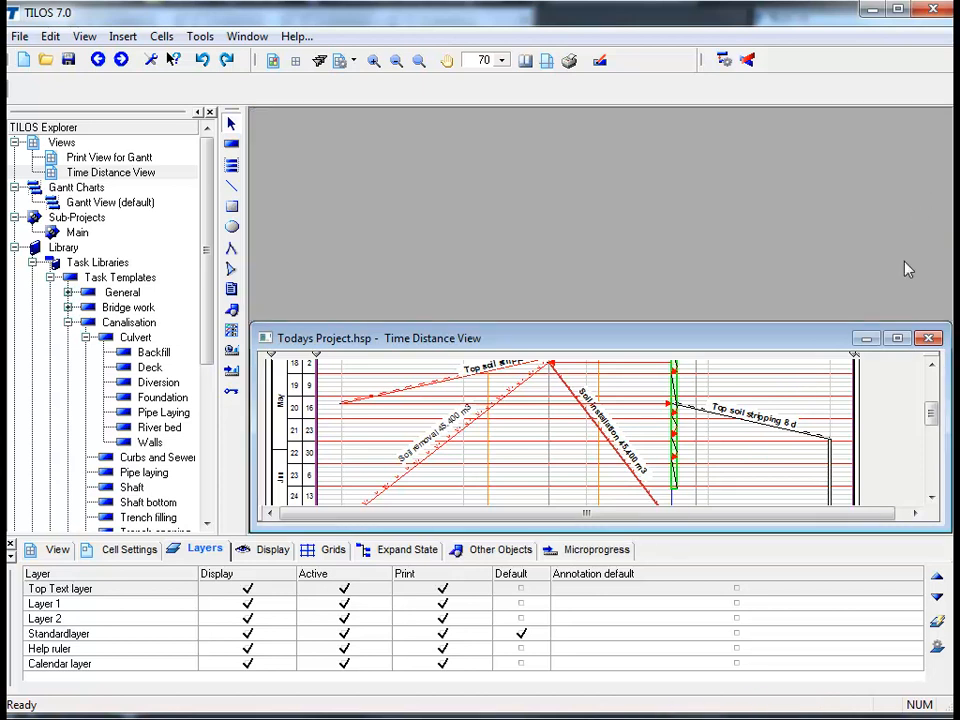
mouse_move(897, 338)
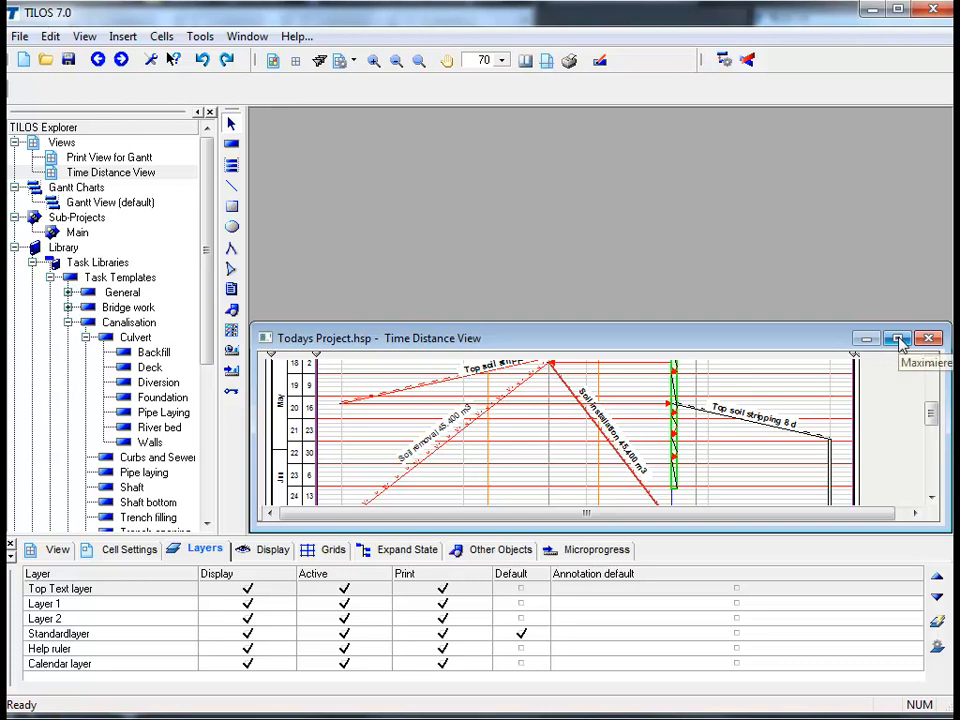
click(897, 338)
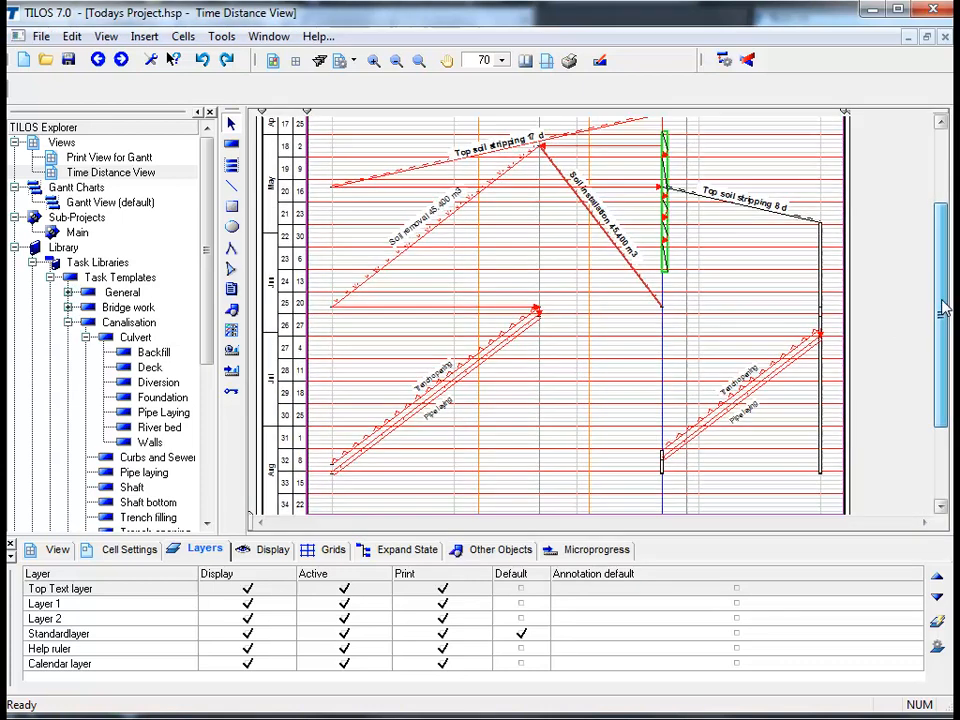
scroll(down, 3)
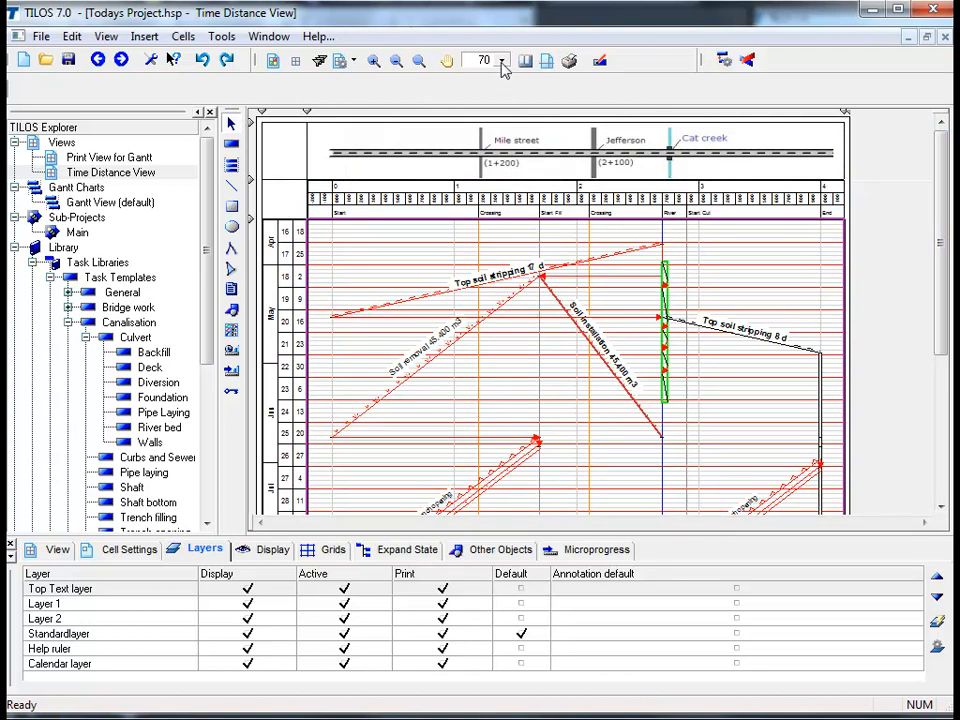
Set the Time Distance View magnification to 100% from the toolbar zoom list
click(503, 60)
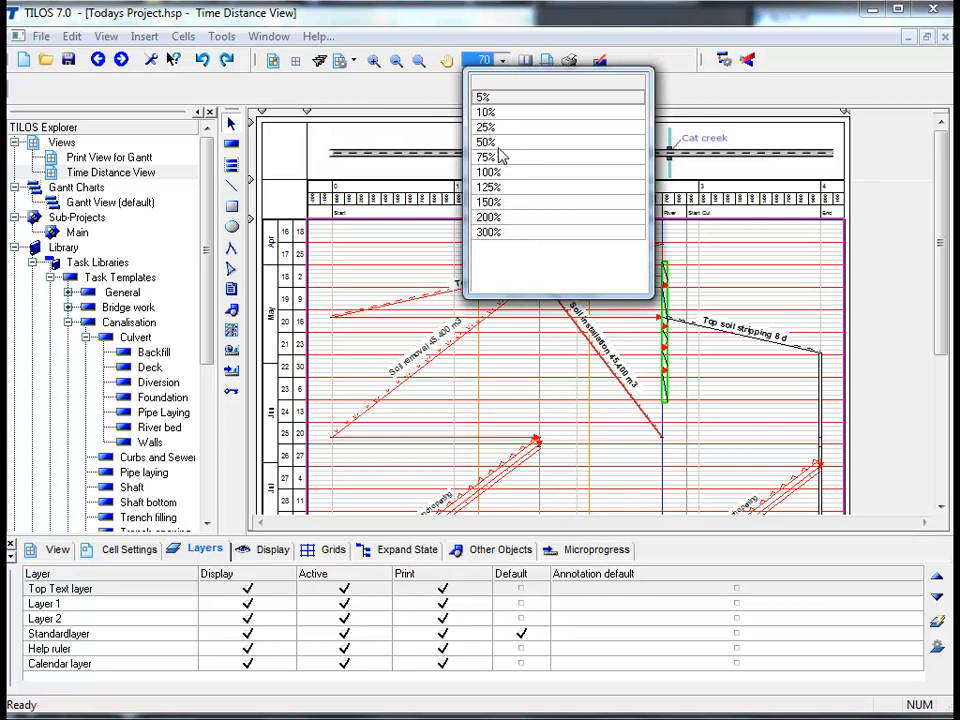
click(489, 187)
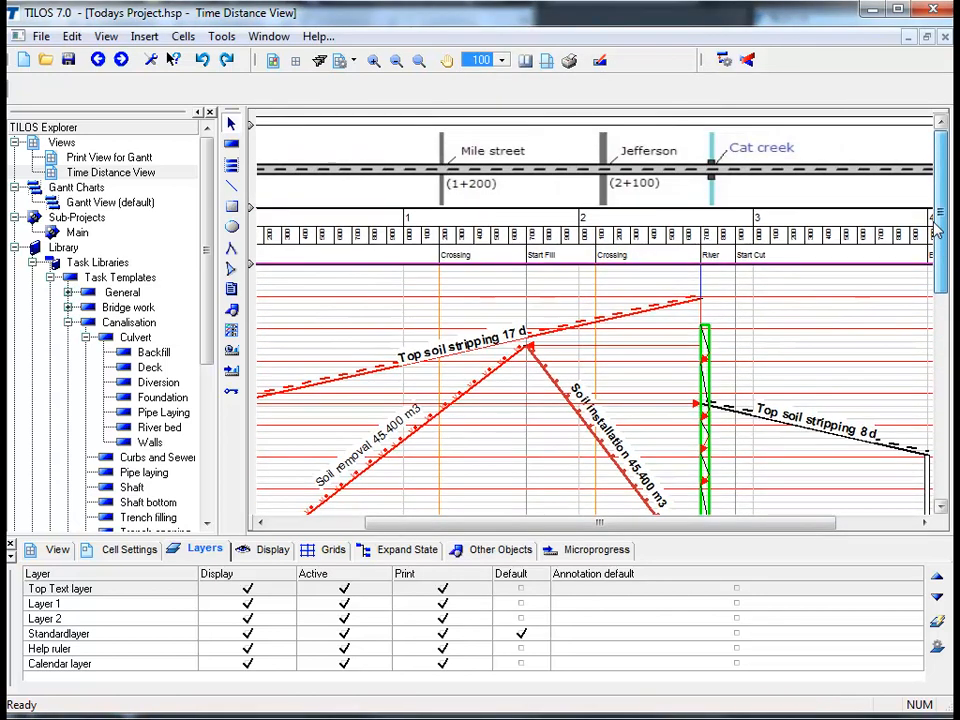
scroll(left, 3)
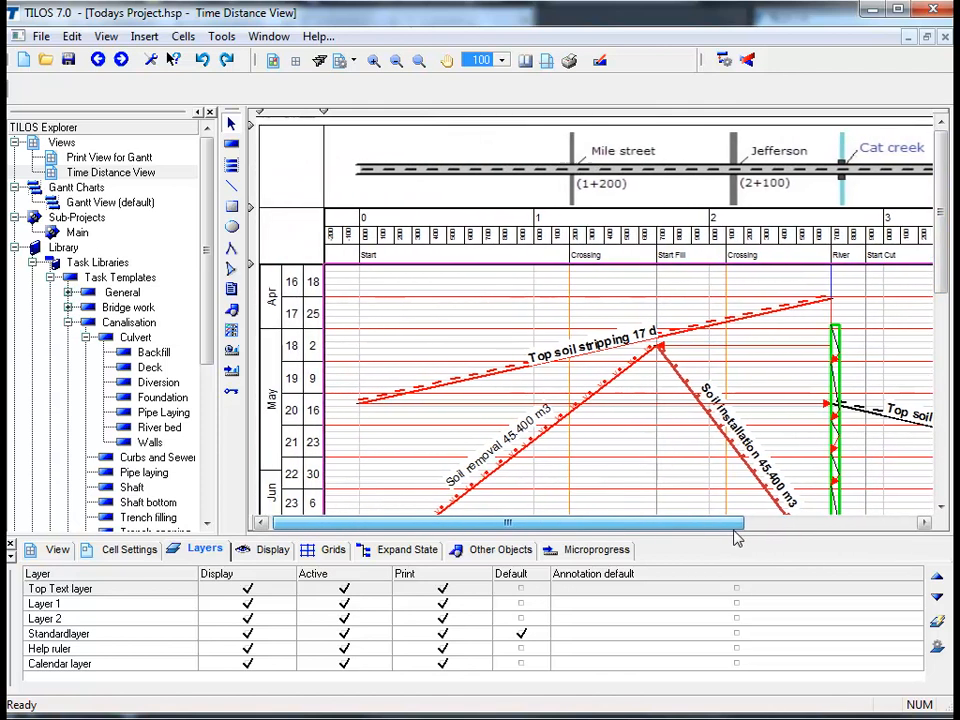
scroll(right, 3)
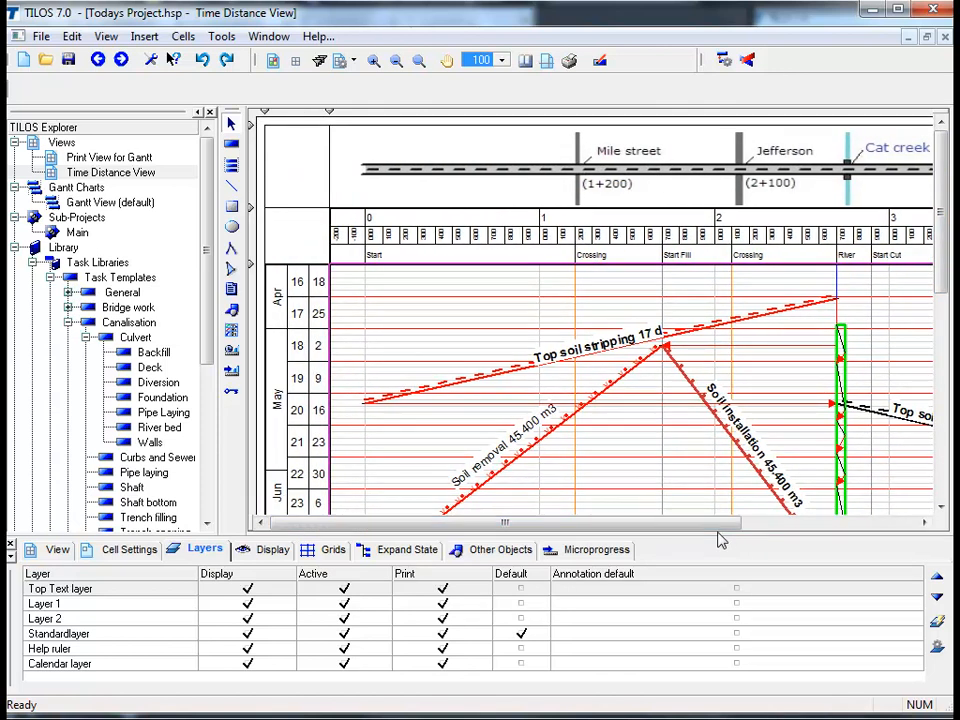